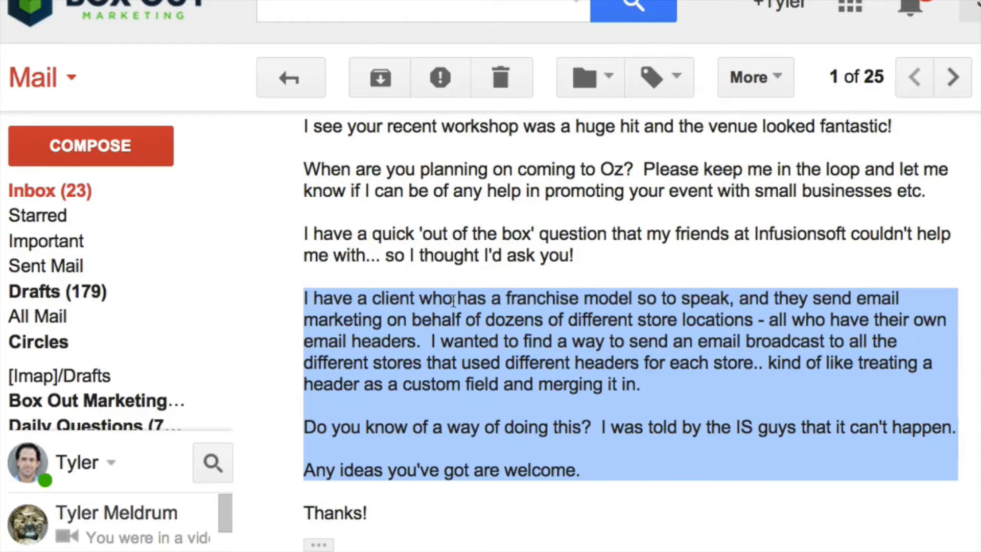
mouse_move(598, 304)
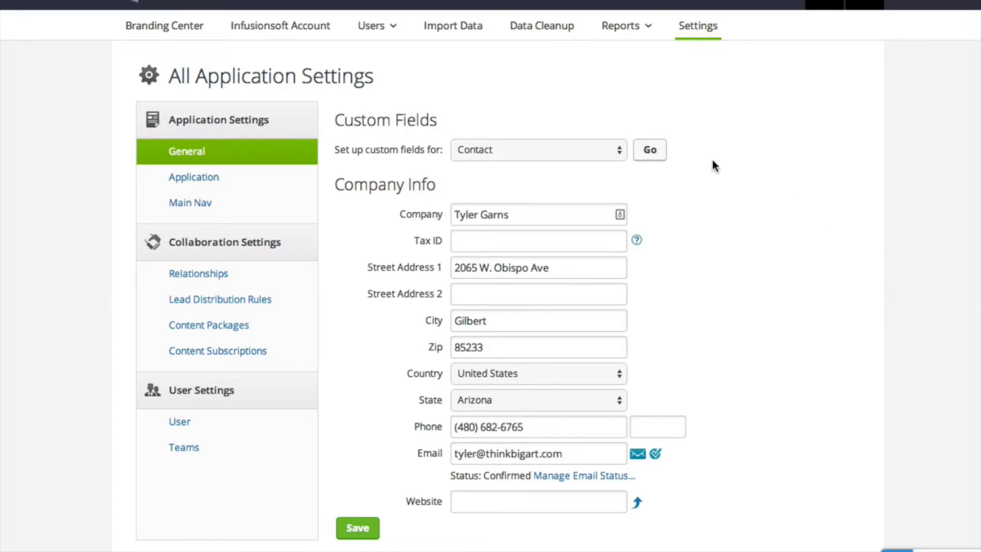
mouse_move(683, 253)
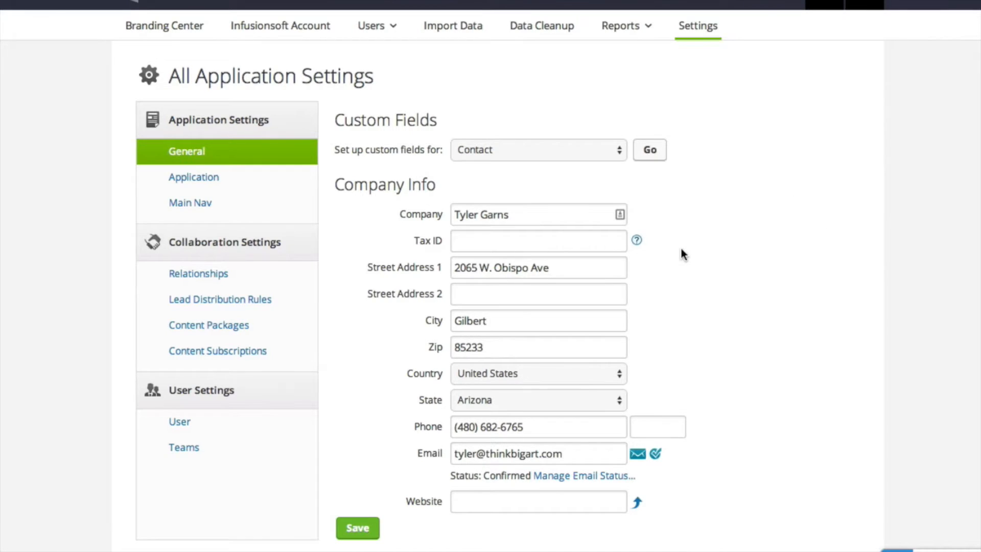
Step: Show the Contact custom fields and highlight the Email Header Image URL website field
click(650, 149)
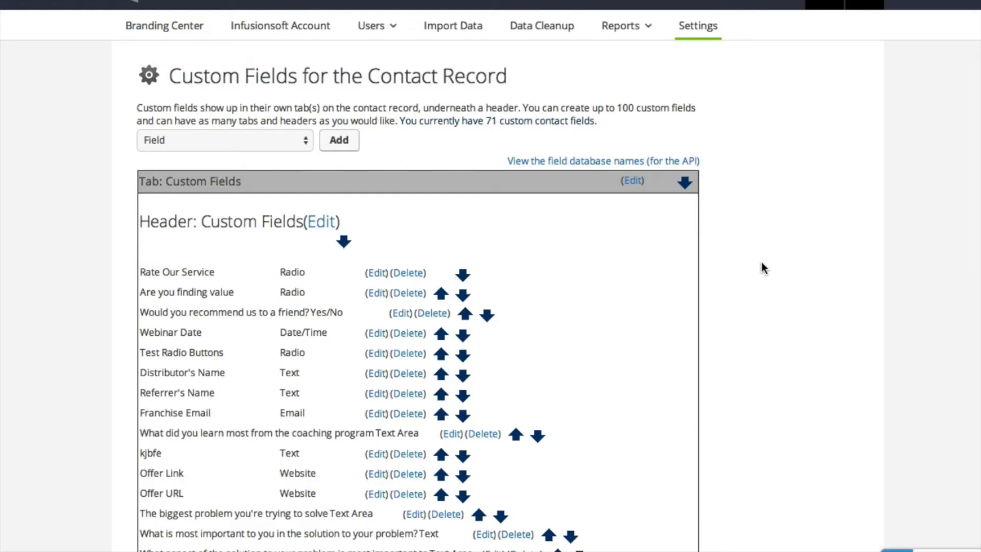
mouse_move(751, 274)
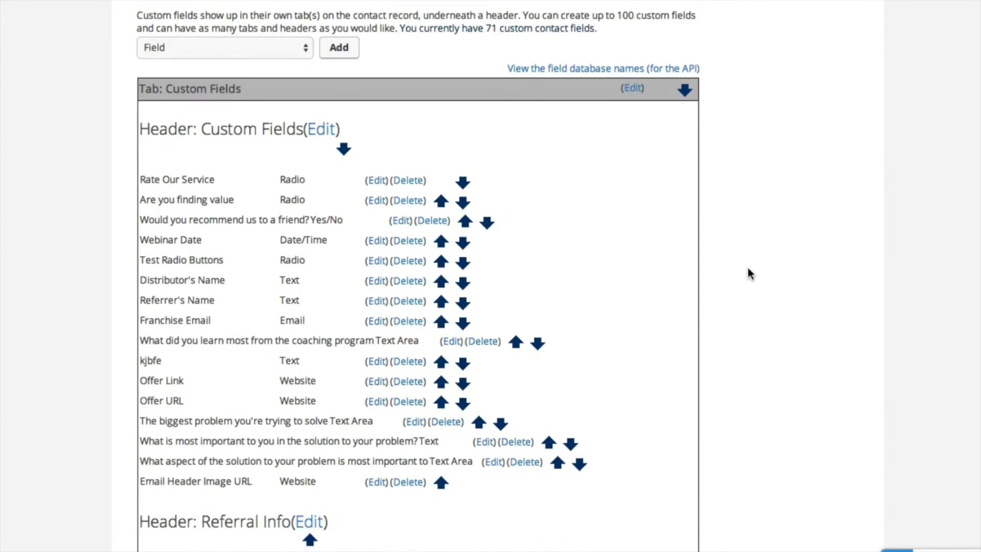
scroll(down, 3)
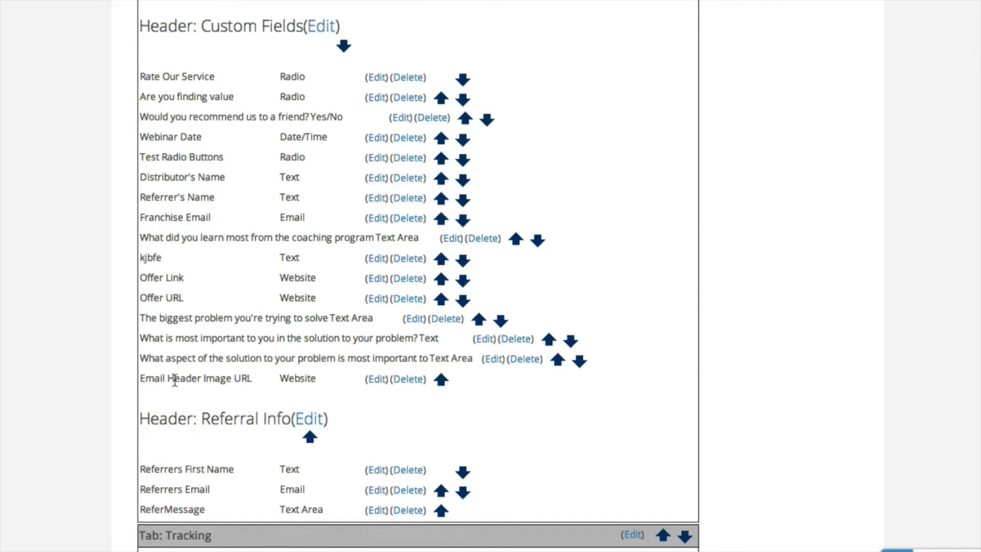
double_click(196, 378)
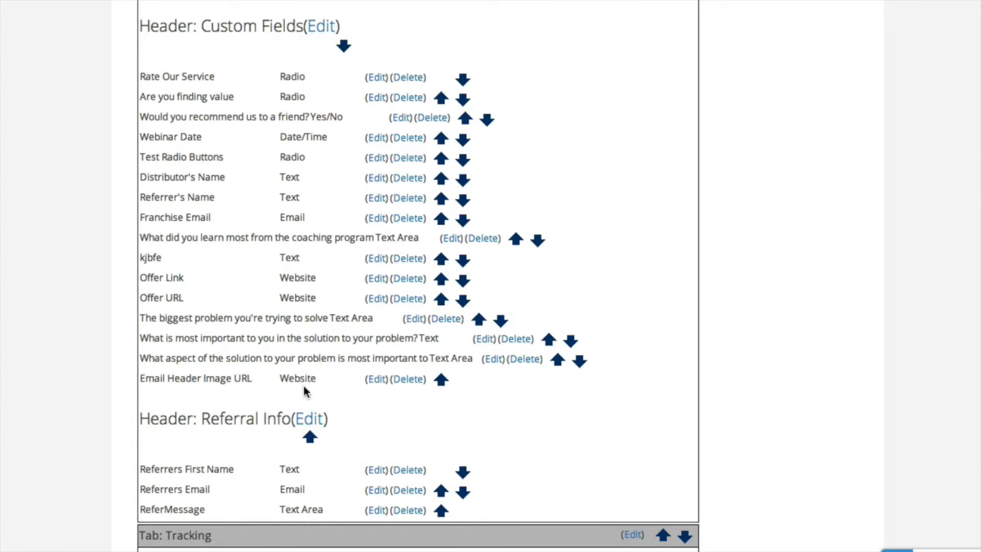
mouse_move(356, 394)
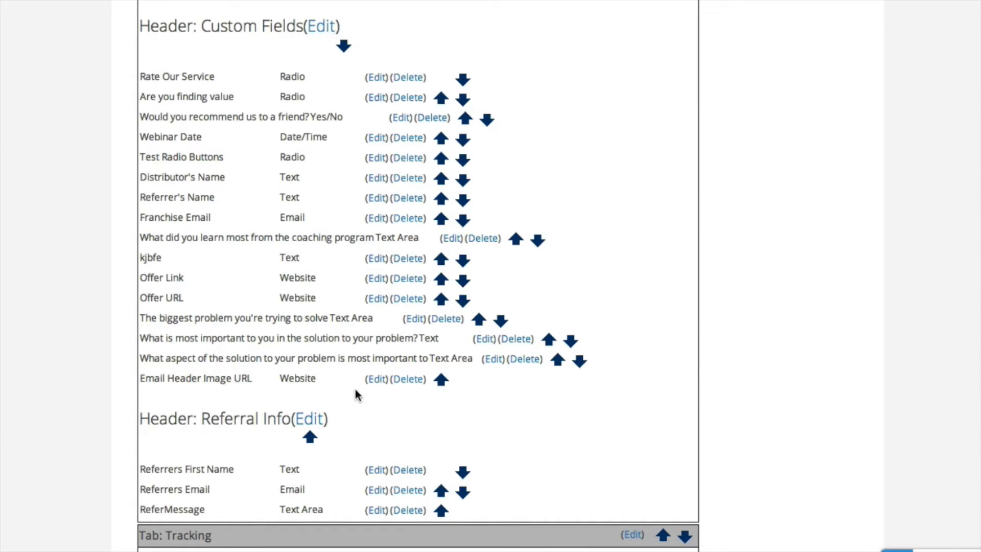
mouse_move(305, 384)
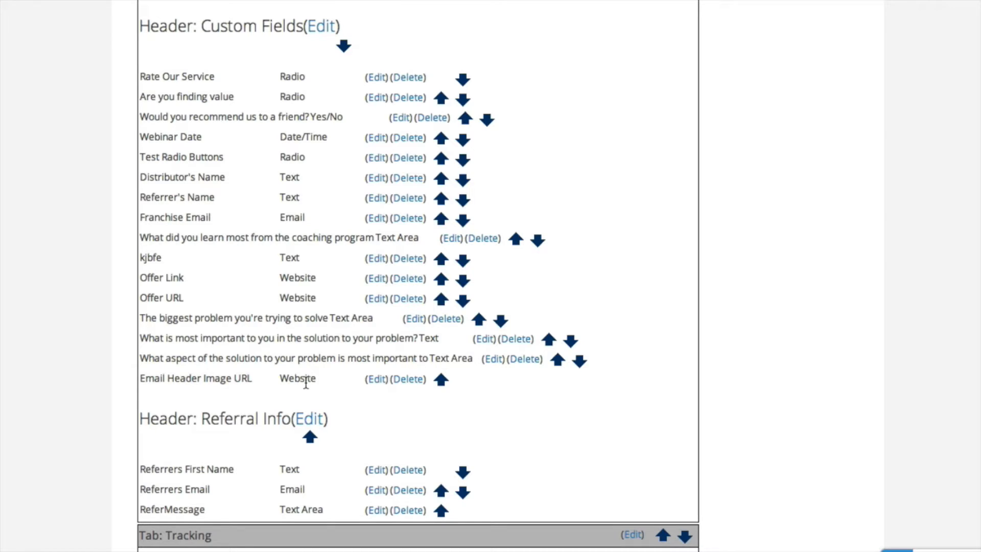
mouse_move(88, 320)
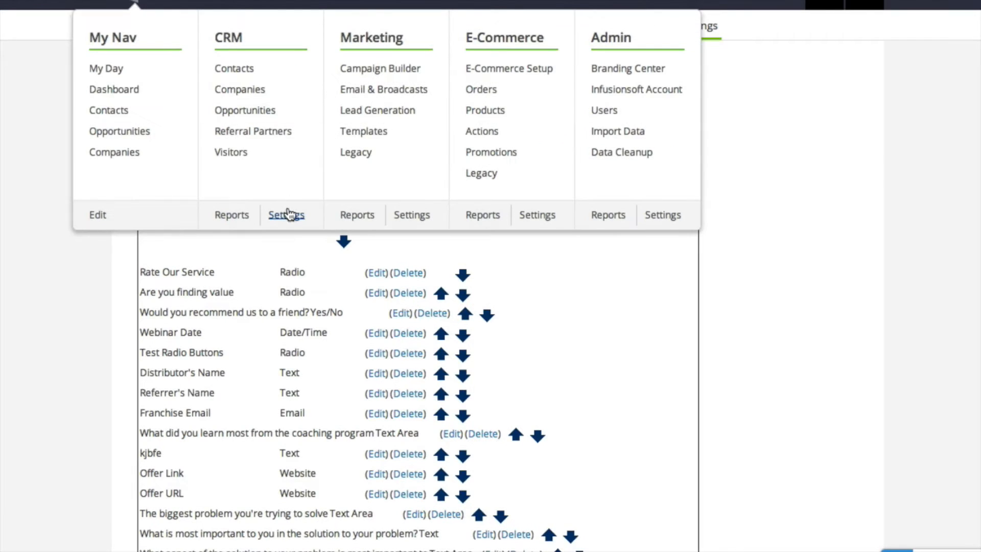
mouse_move(286, 219)
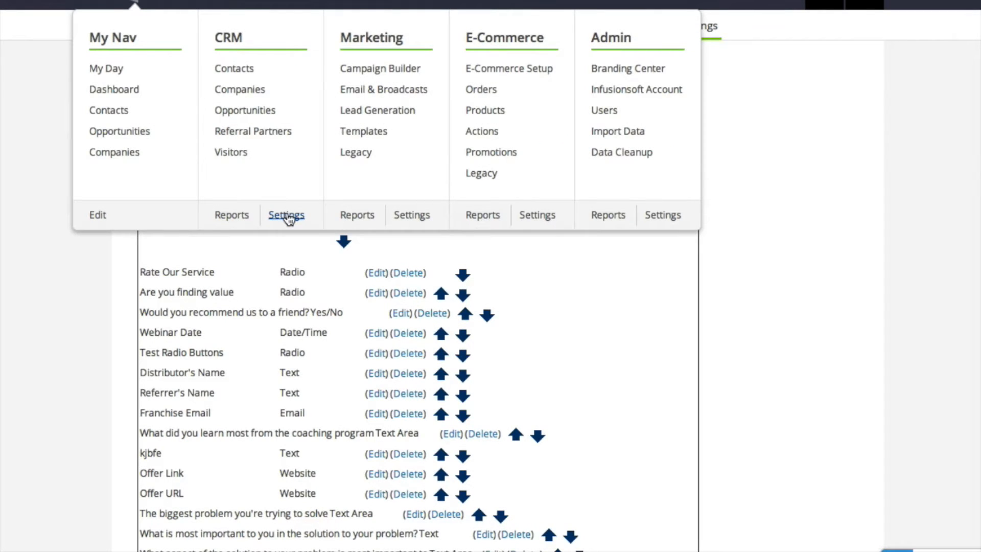
Step: From CRM Settings, list the action sets and edit Set Email Header A
click(286, 215)
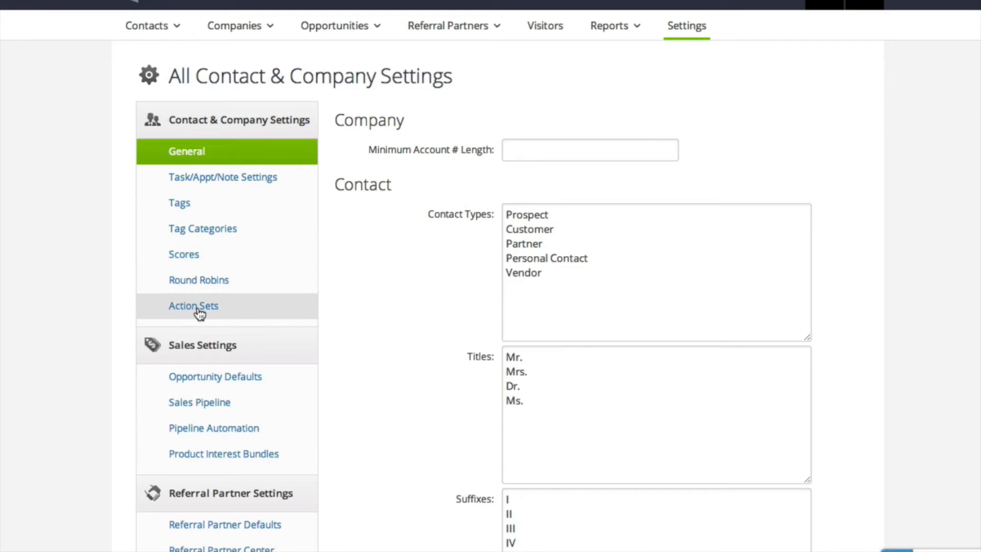
click(193, 306)
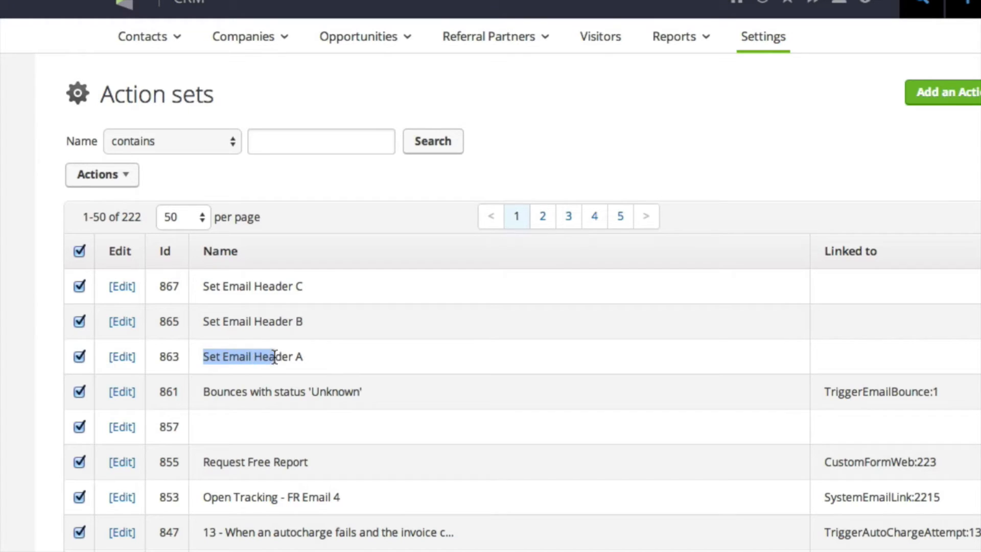
double_click(252, 321)
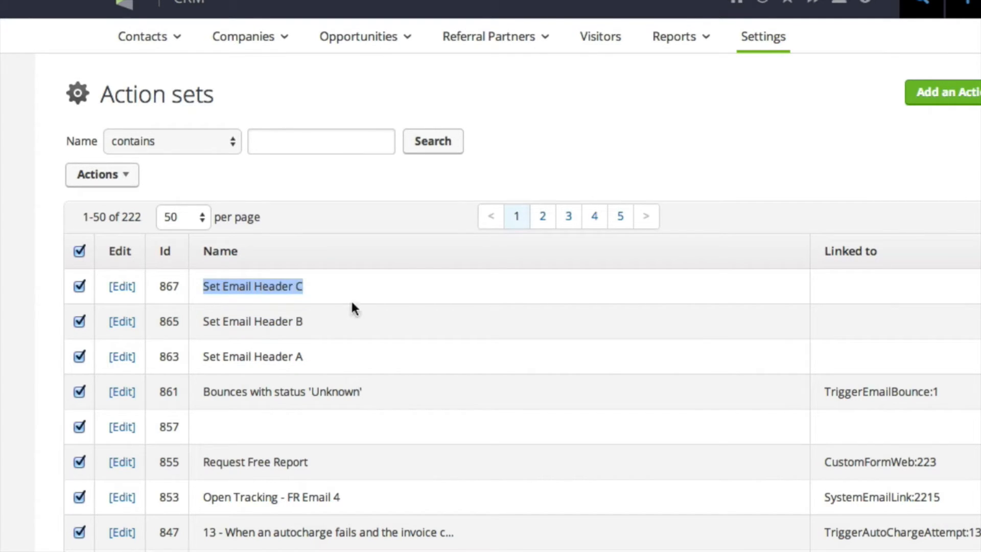
click(122, 357)
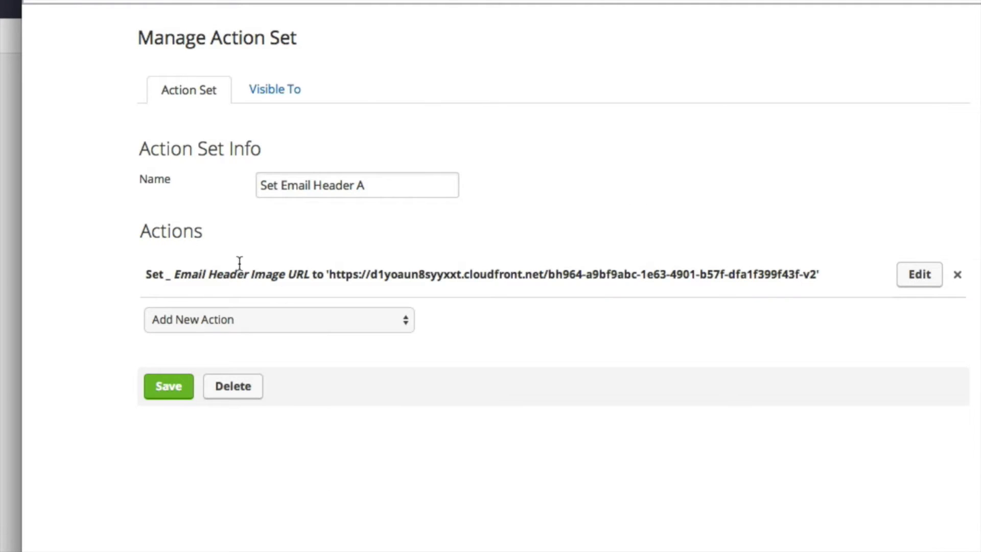
Step: Inspect Header A's Set Field Value action filling Email Header Image URL with a CloudFront link, then cancel
click(918, 274)
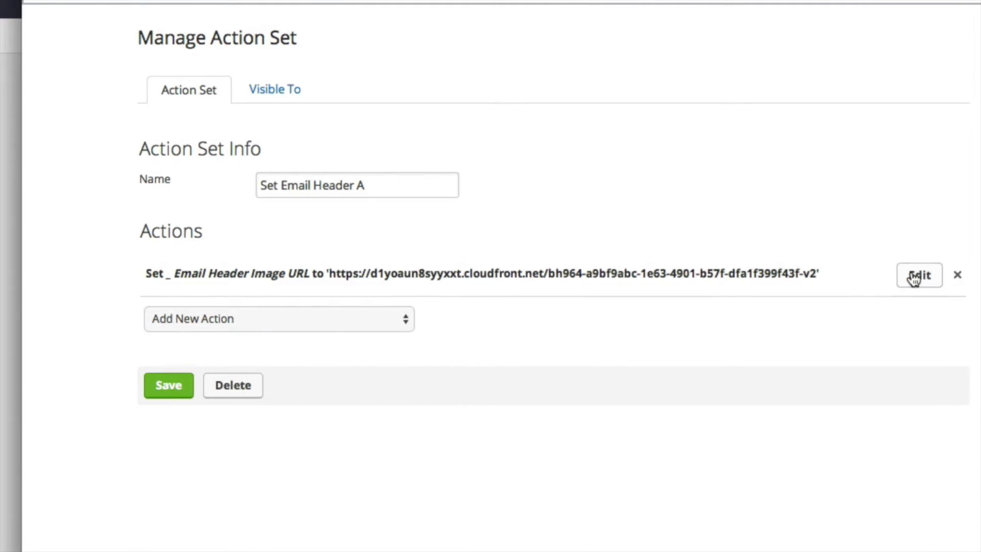
click(919, 275)
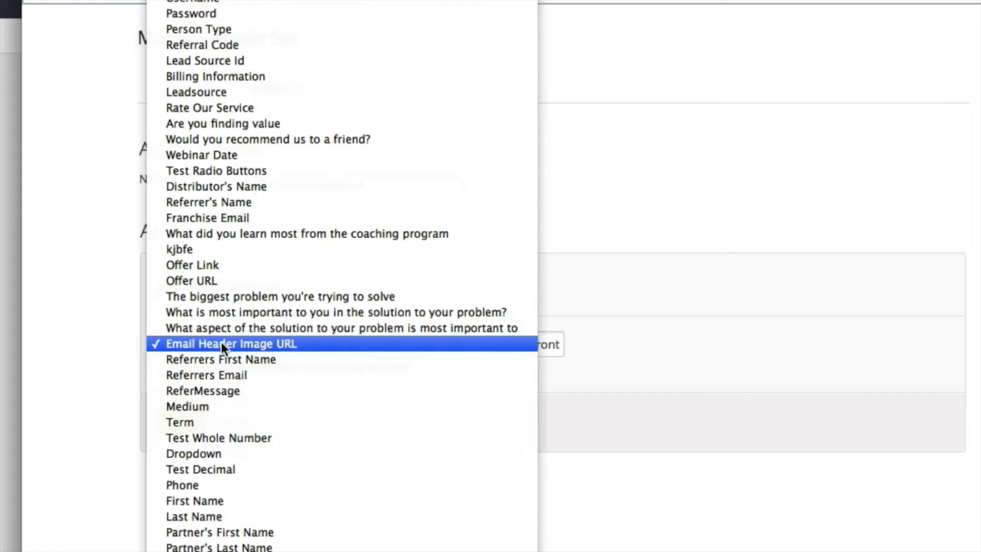
click(231, 343)
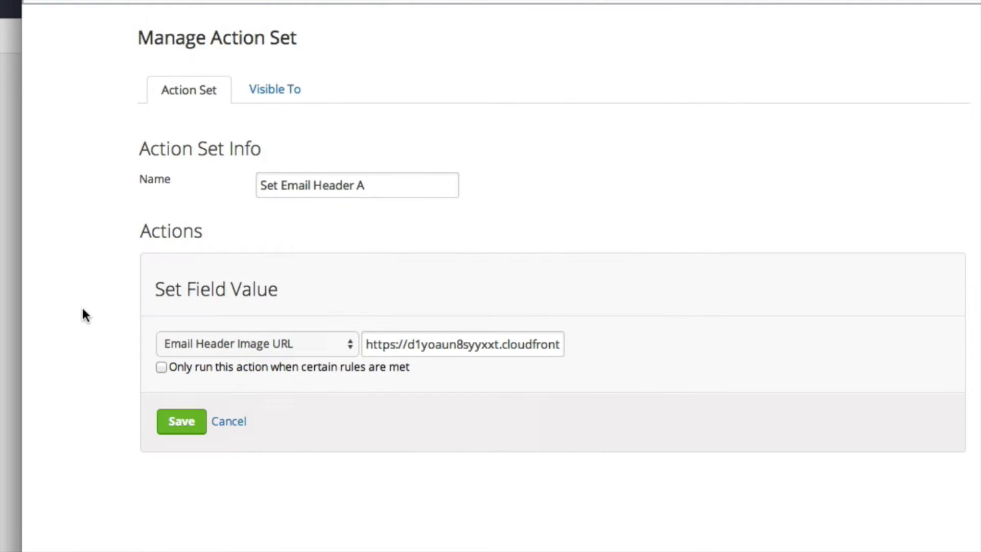
drag(369, 344, 482, 344)
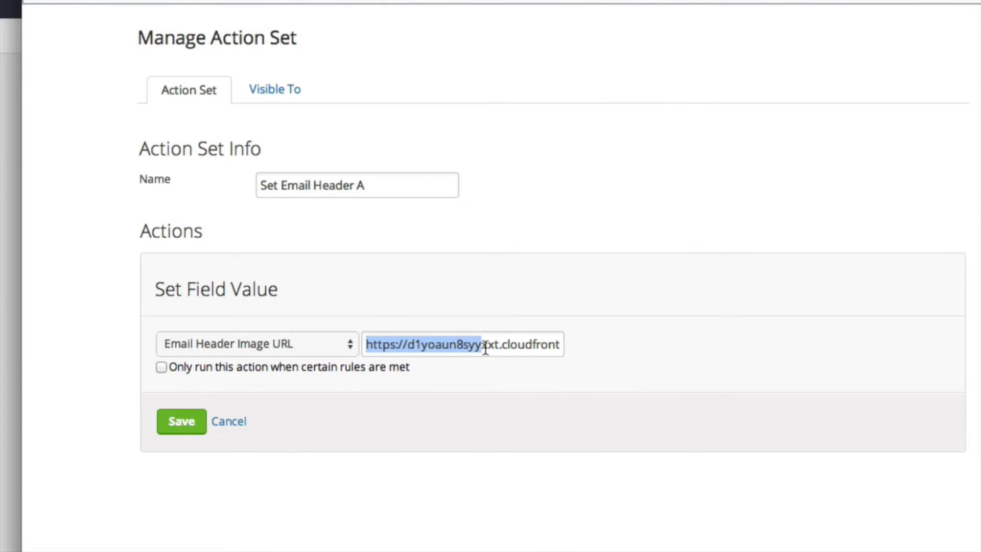
text(abc-1e63-4901-b57f-dfa1f399f43f-v2)
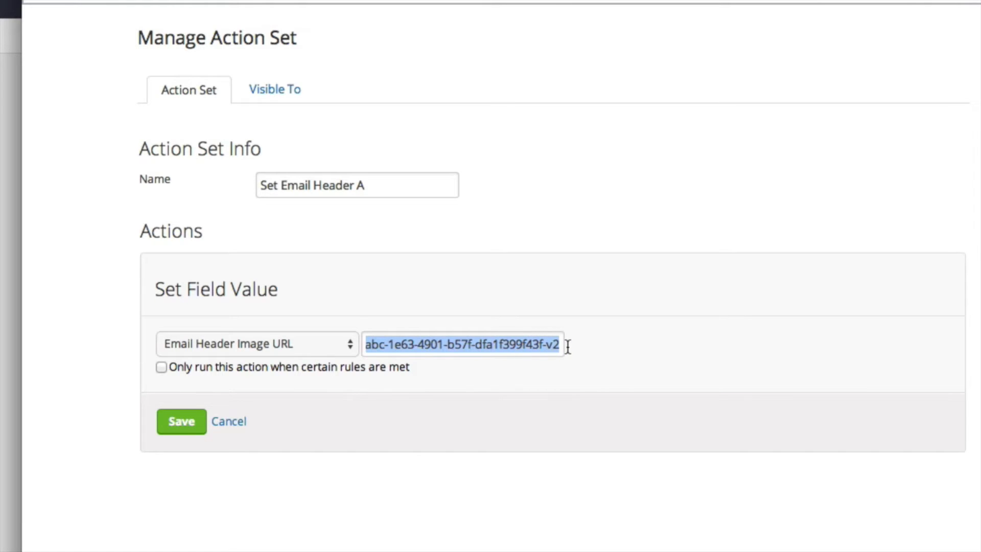
text(https://d1yoaun8syyxxt.cloudfront)
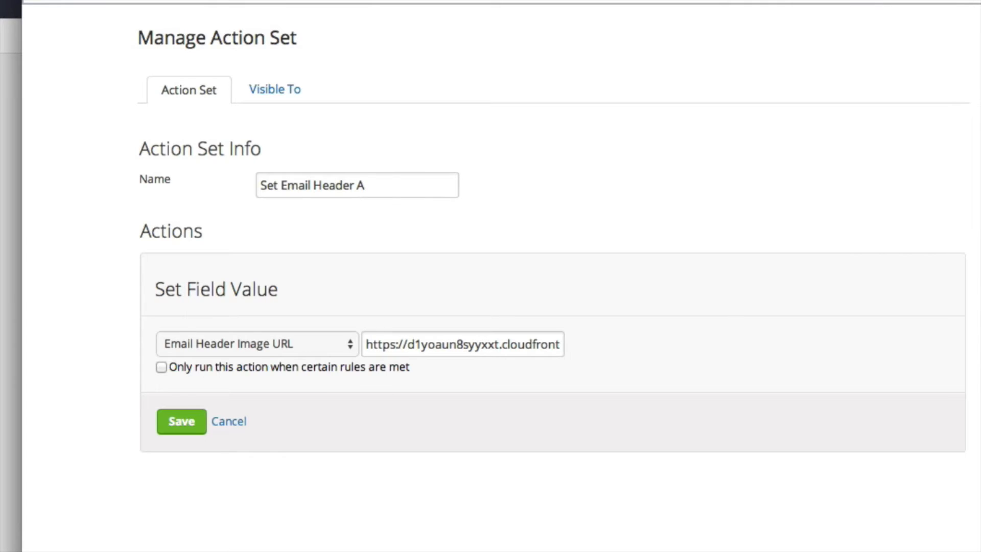
click(181, 420)
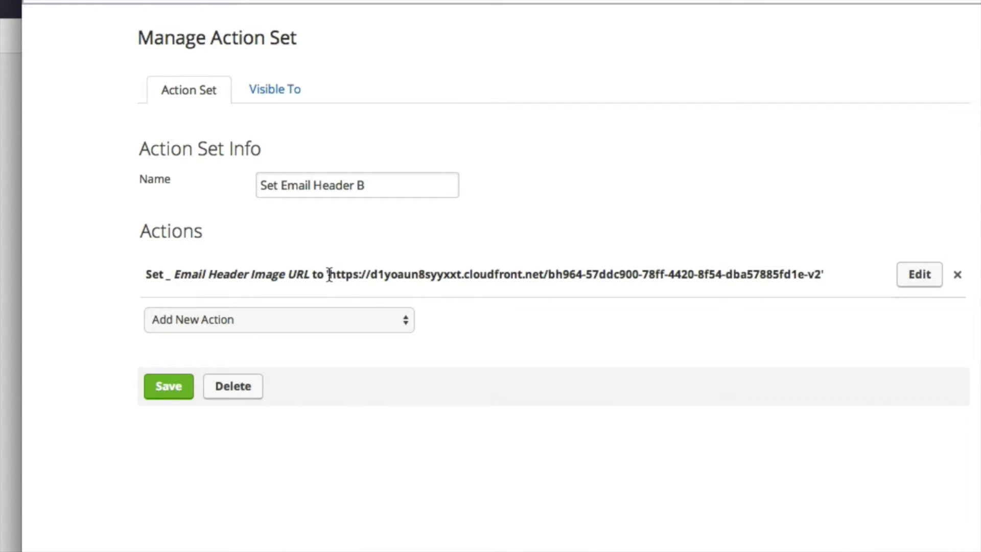
Step: Highlight Set Email Header B's own CloudFront image link in the action sets list
drag(331, 274, 823, 274)
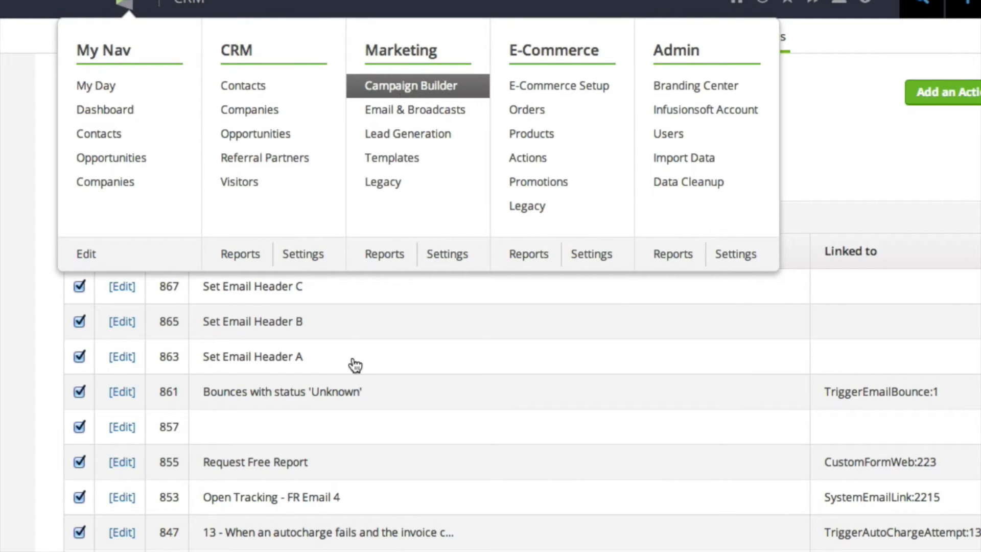
Step: Edit the campaign's Send Email sequence and drop a new Email step after Apply 1 tag
click(410, 86)
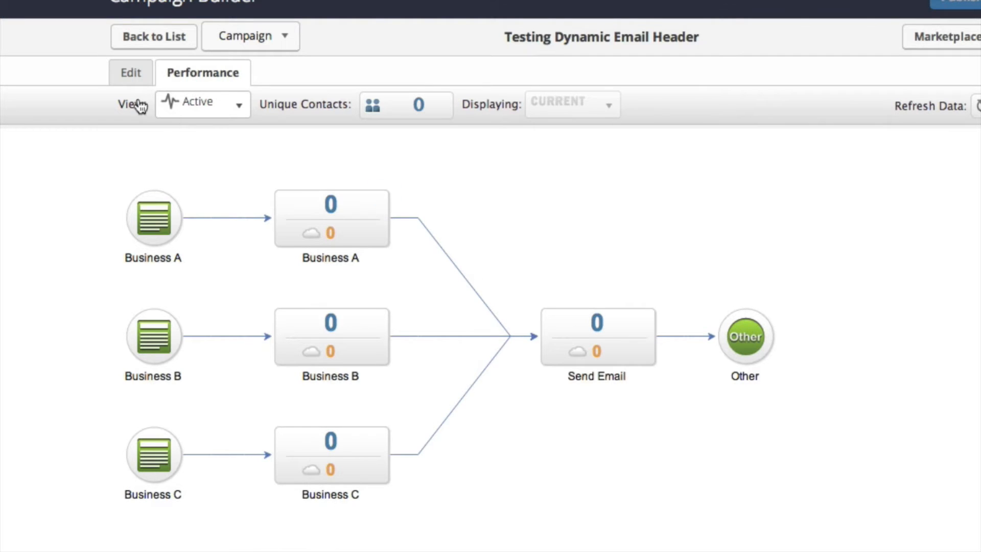
click(130, 72)
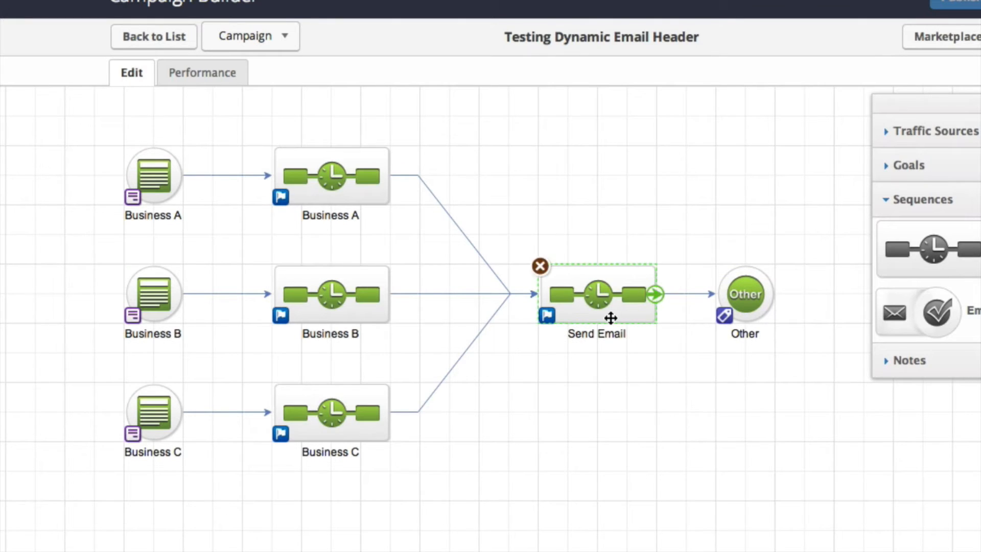
double_click(596, 295)
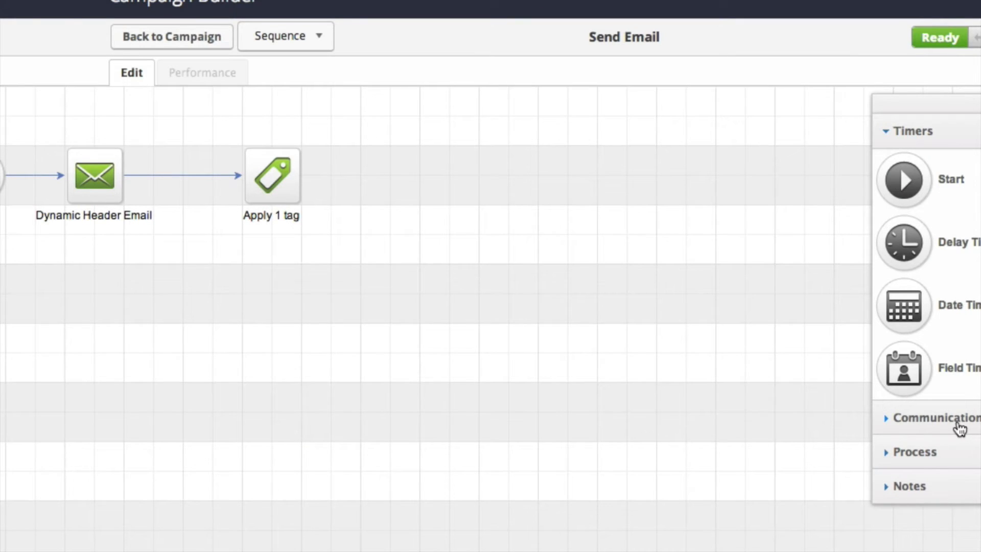
drag(903, 214, 243, 412)
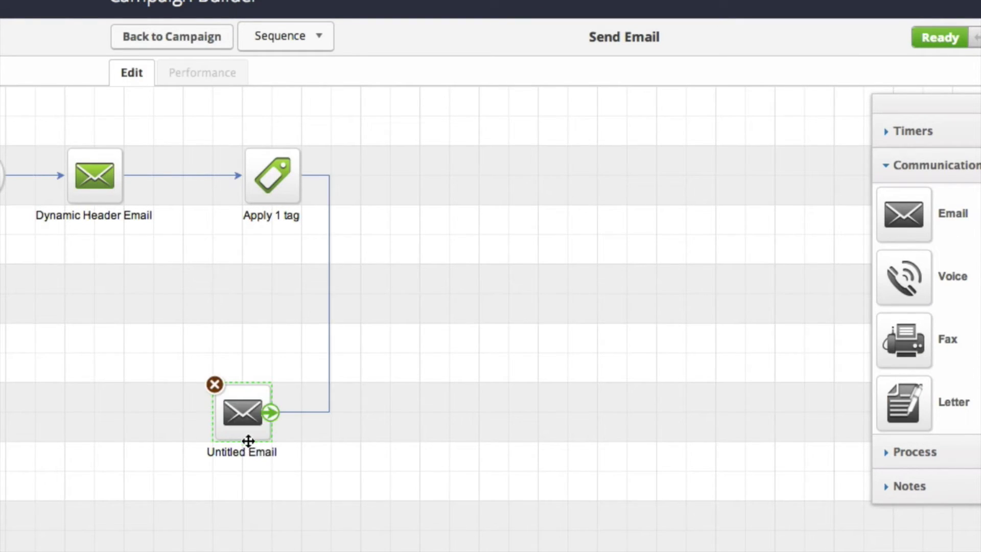
click(241, 412)
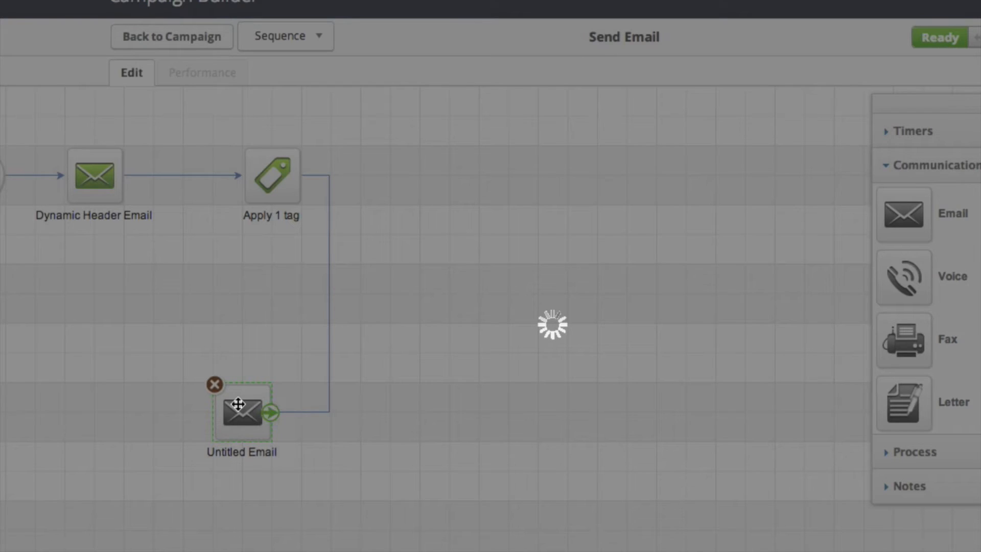
Step: Insert the Business A header image into the new Untitled Email
double_click(241, 412)
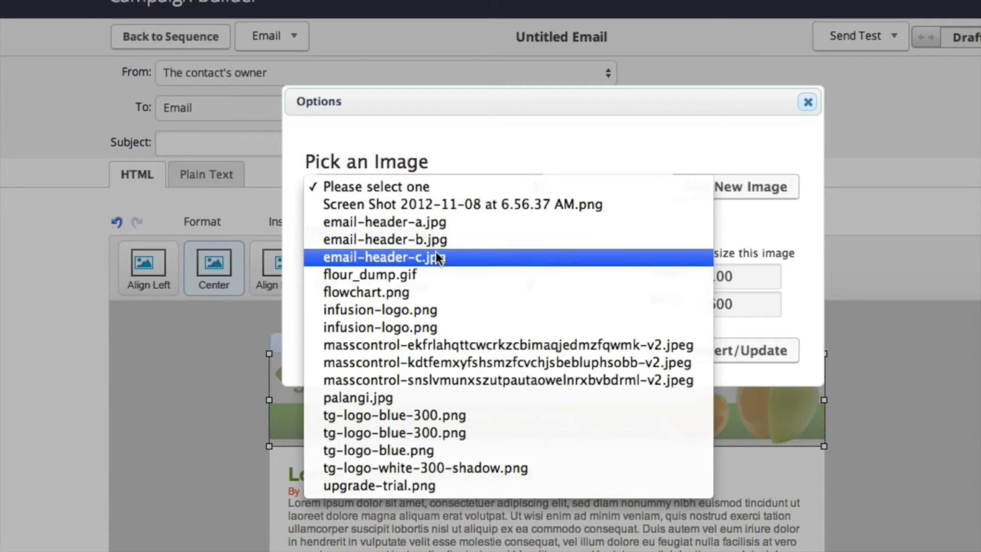
mouse_move(386, 222)
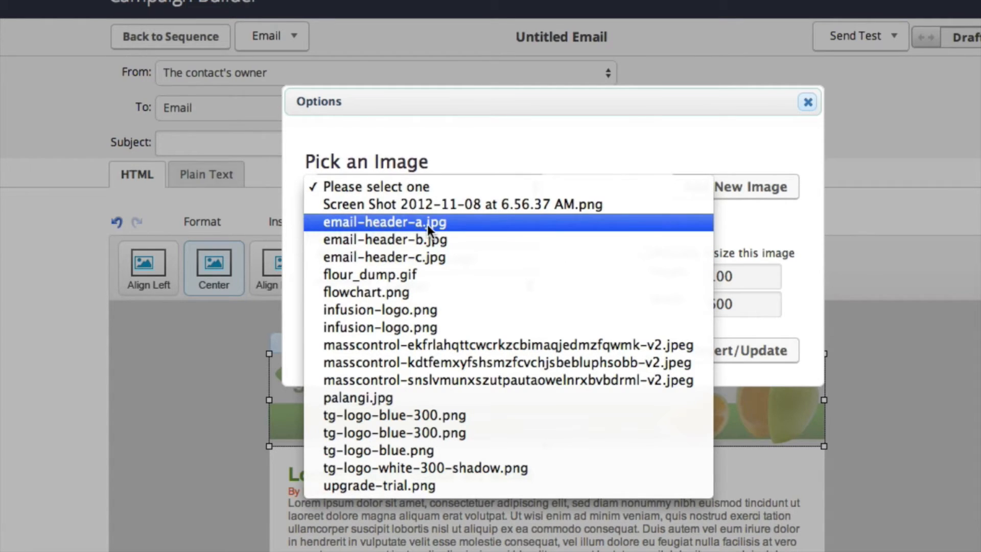
click(384, 222)
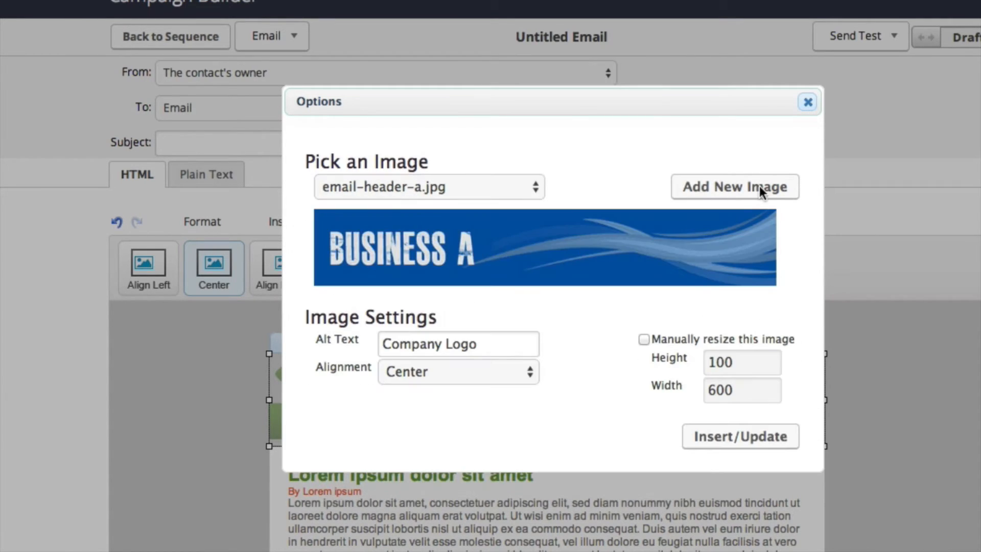
click(807, 102)
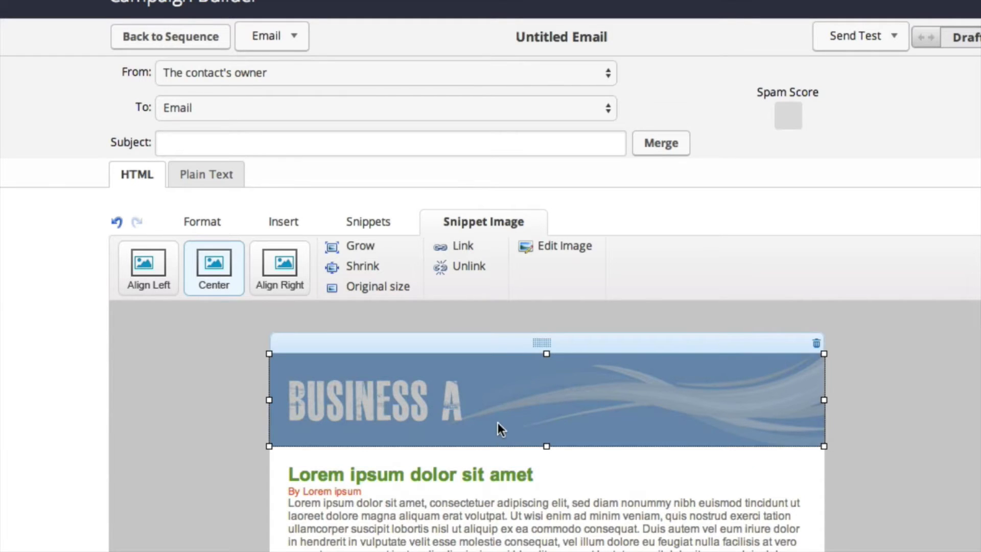
Step: Preview the email and copy the Business A header image's URL
click(272, 36)
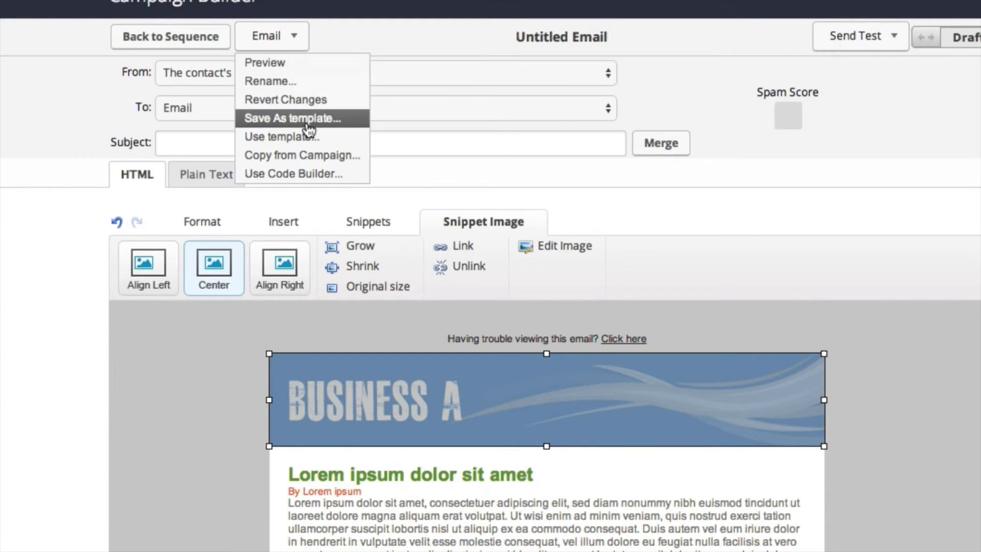
click(291, 118)
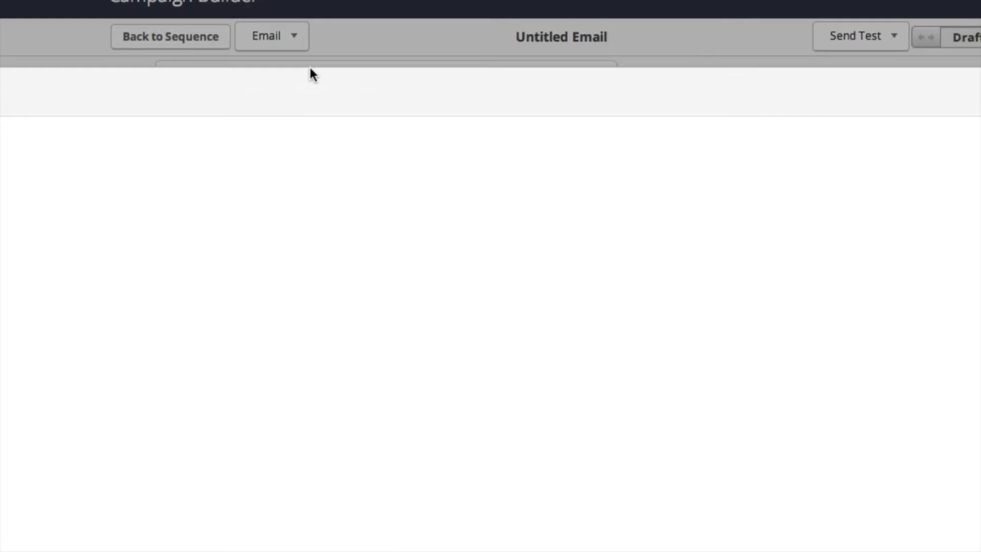
right_click(457, 213)
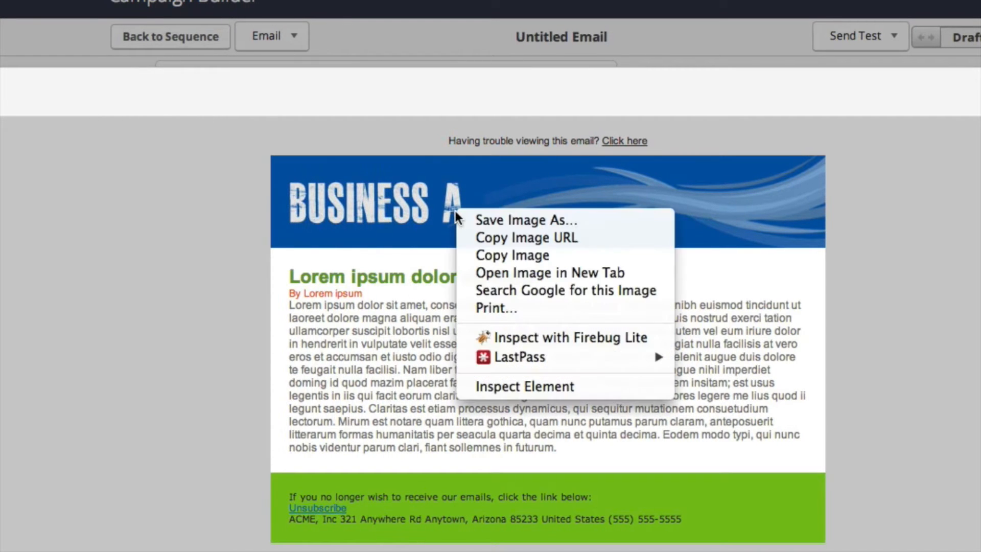
mouse_move(527, 237)
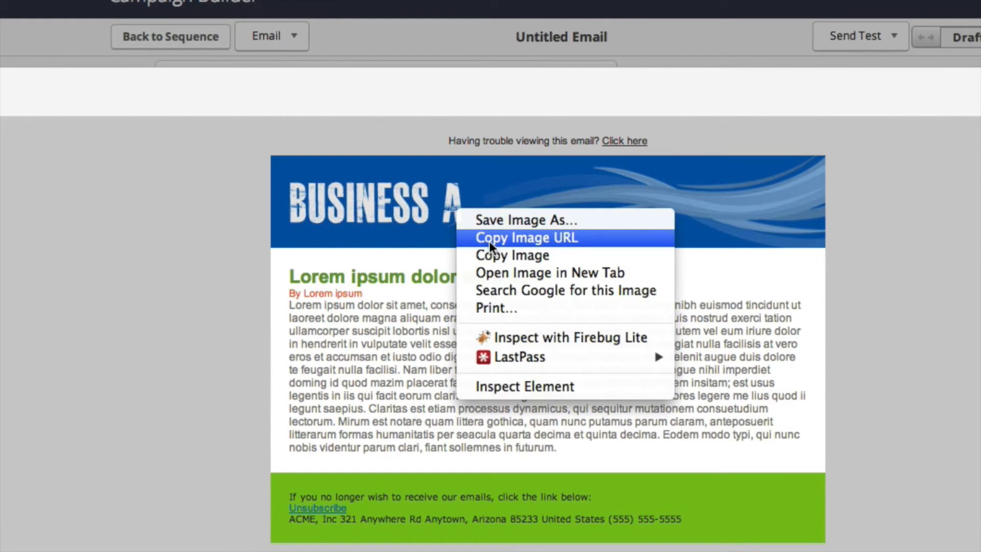
click(211, 243)
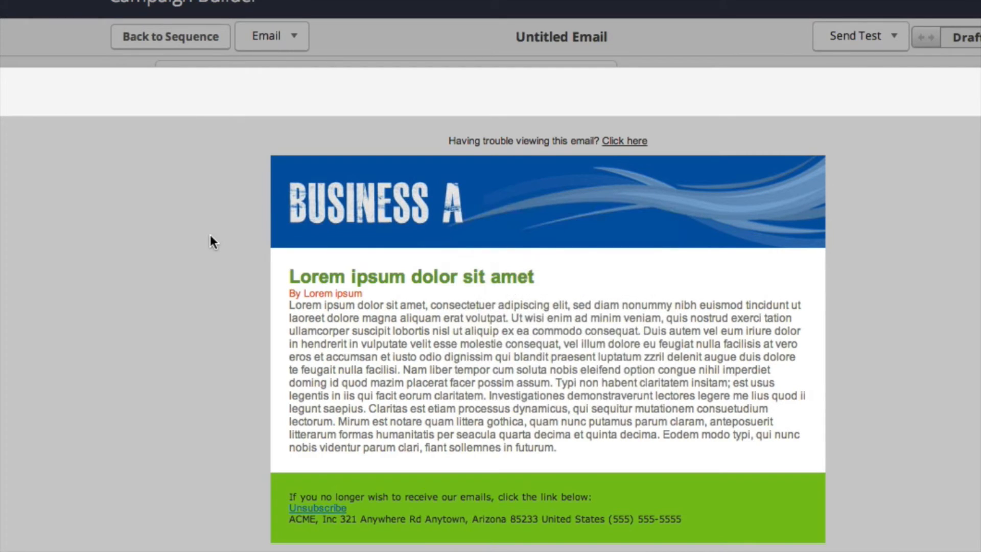
mouse_move(610, 203)
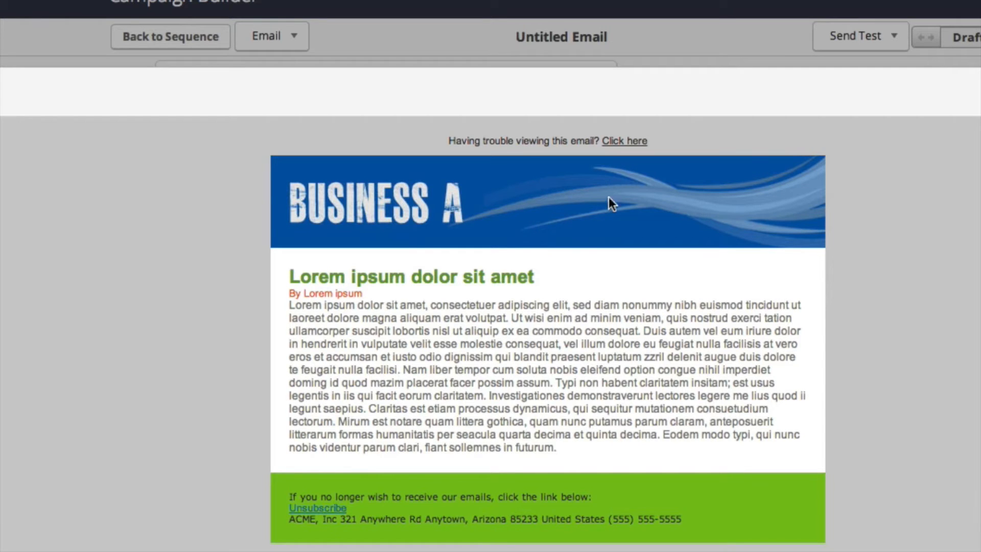
Step: Swap the email's header image to email-header-b.jpg (Business B)
click(611, 203)
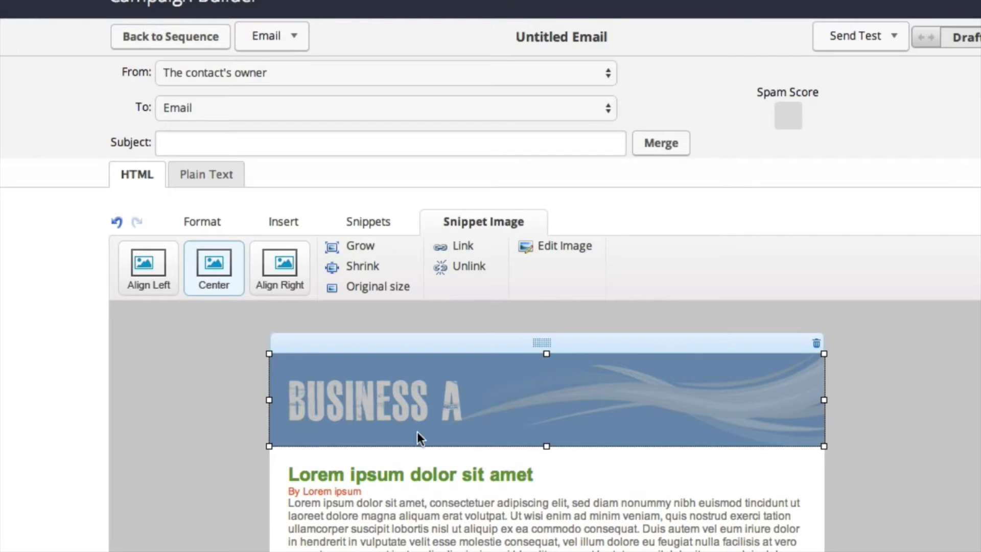
click(562, 245)
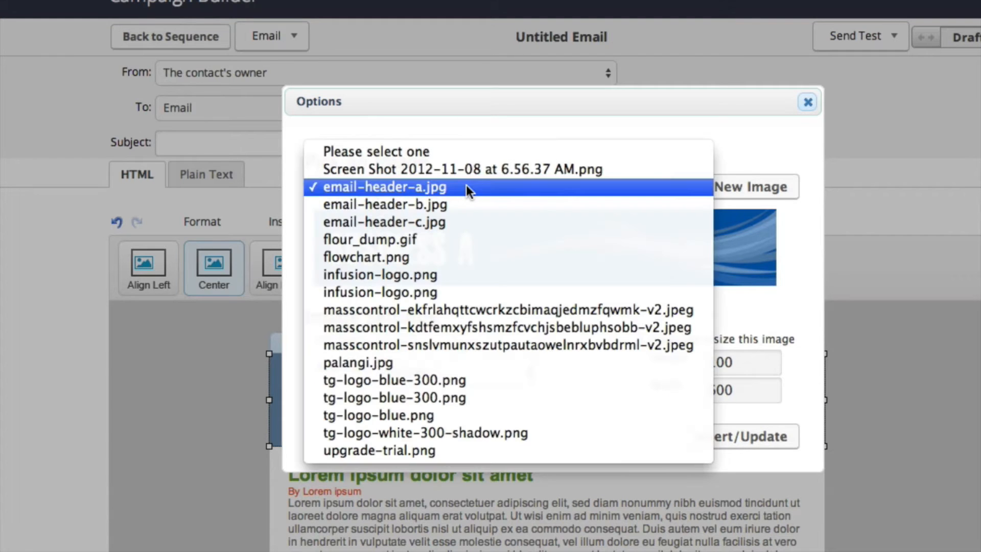
click(385, 204)
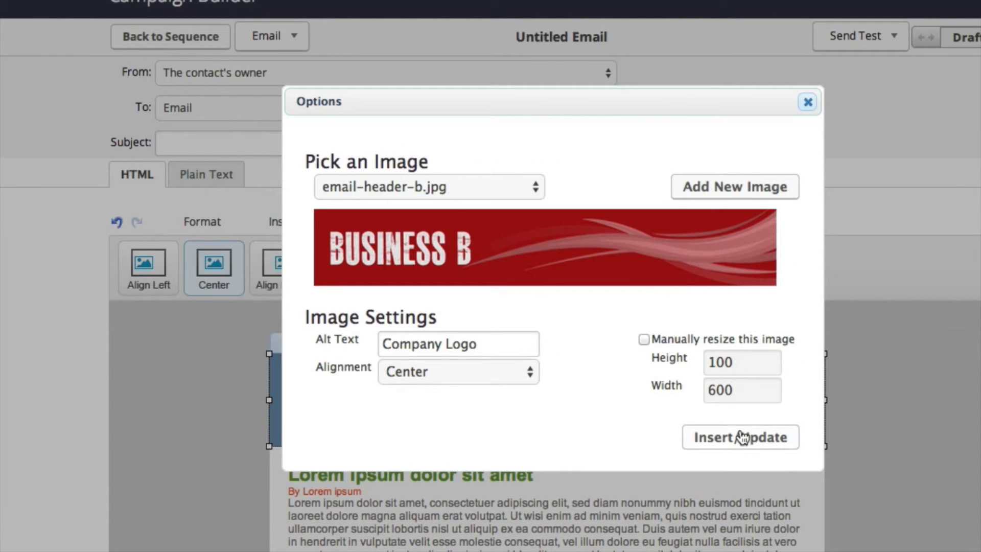
click(739, 436)
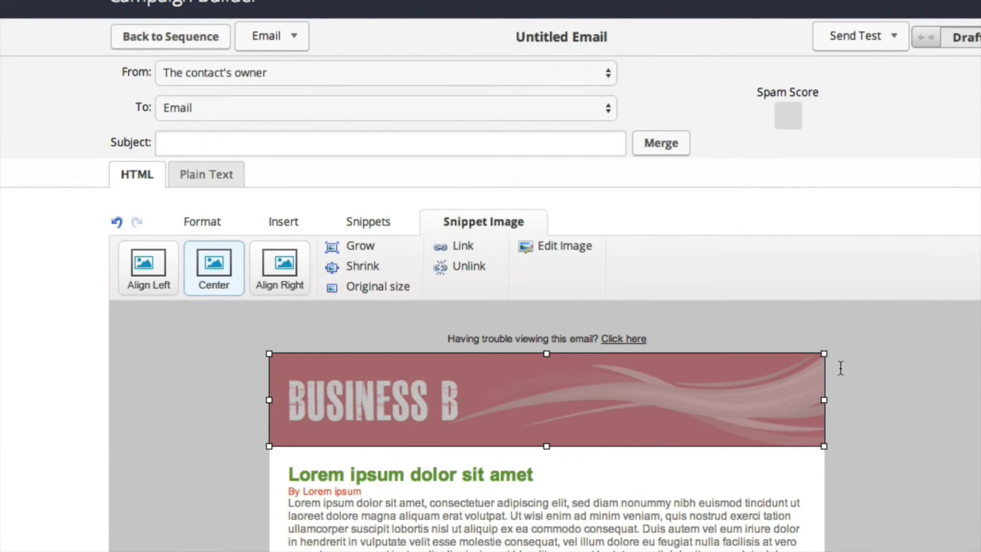
Step: Choose to delete the Untitled Email from the Email actions menu
click(272, 36)
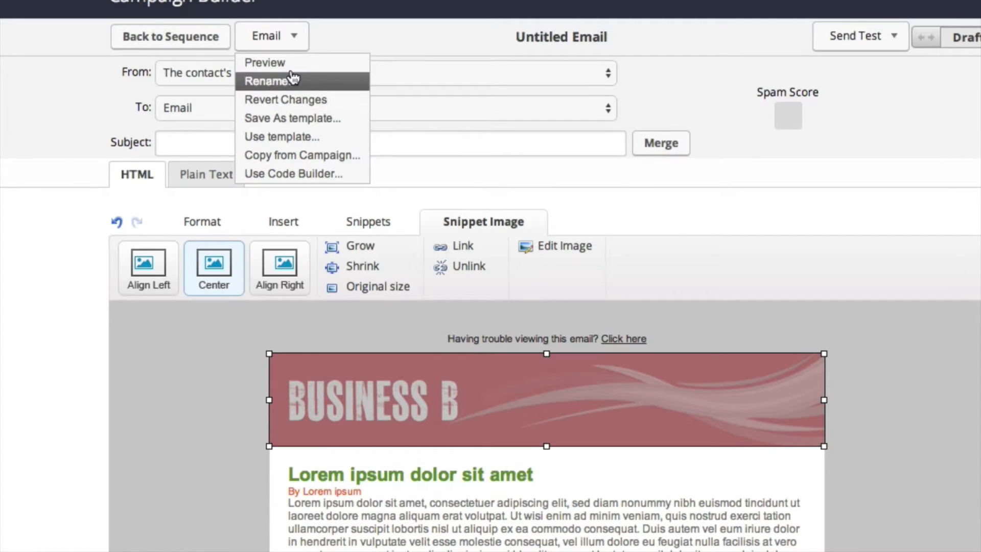
click(264, 63)
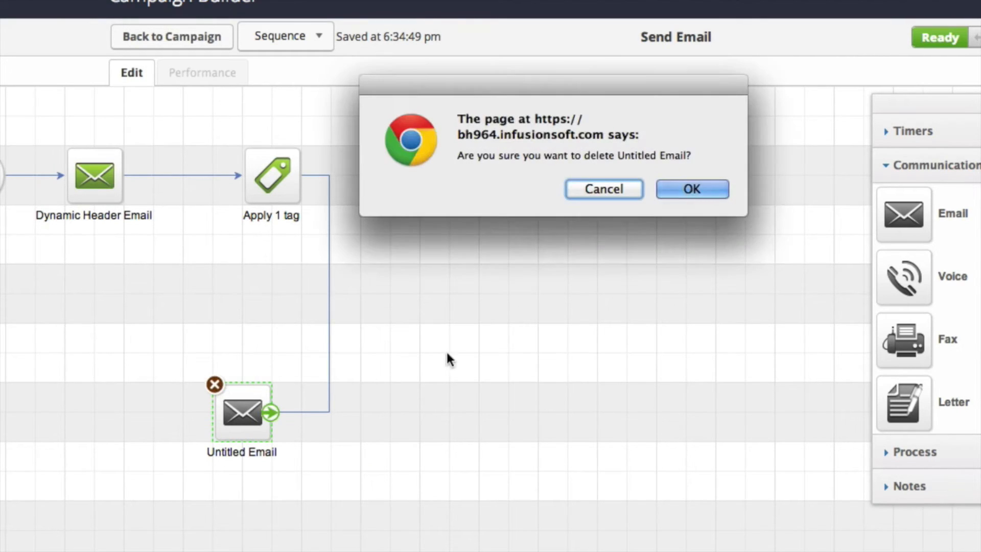
Step: Confirm deleting the Untitled Email and go back to the campaign canvas
click(691, 189)
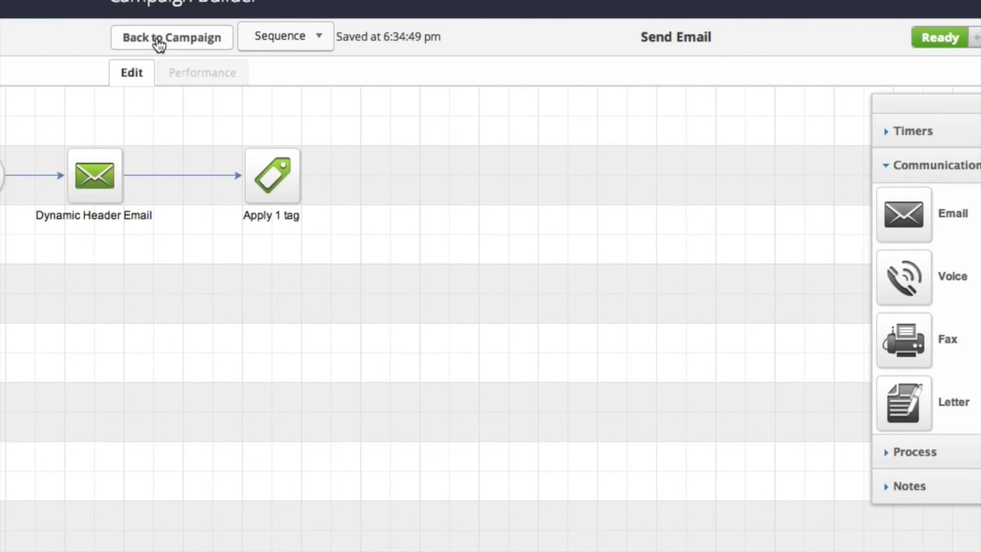
click(172, 37)
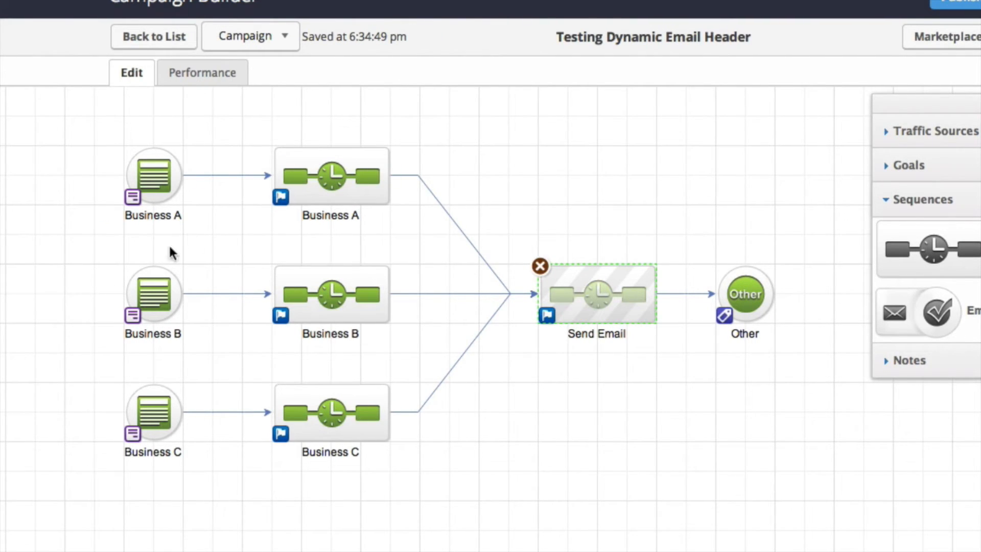
mouse_move(209, 421)
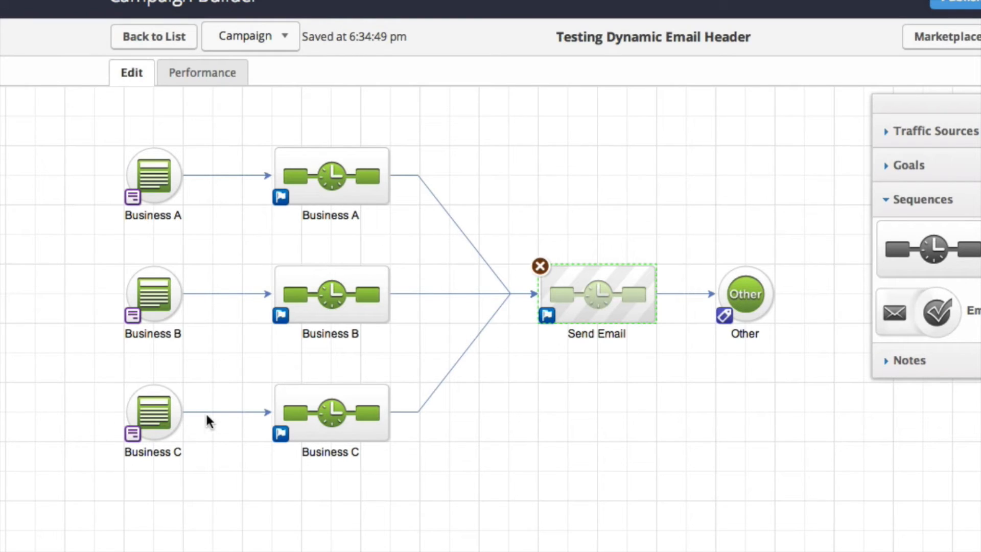
mouse_move(133, 188)
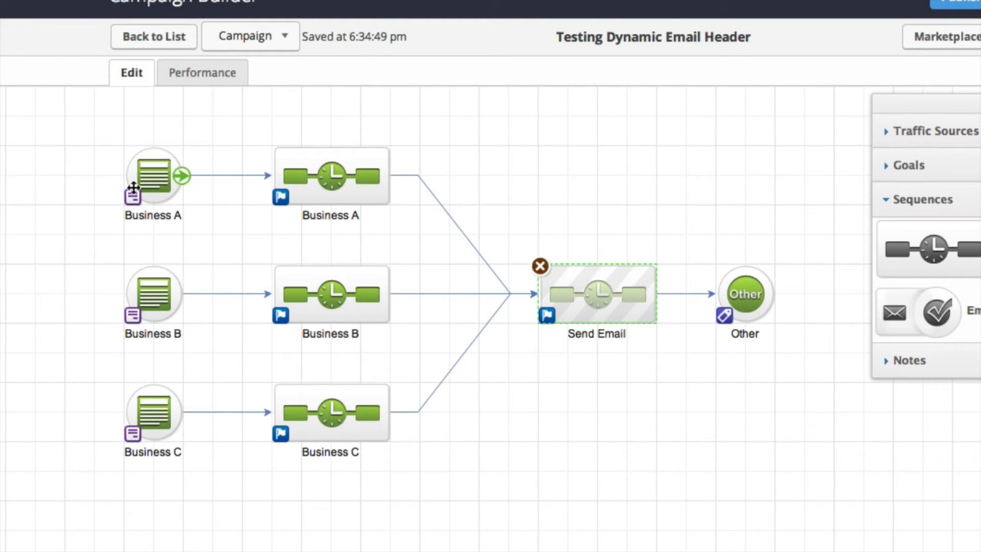
mouse_move(224, 243)
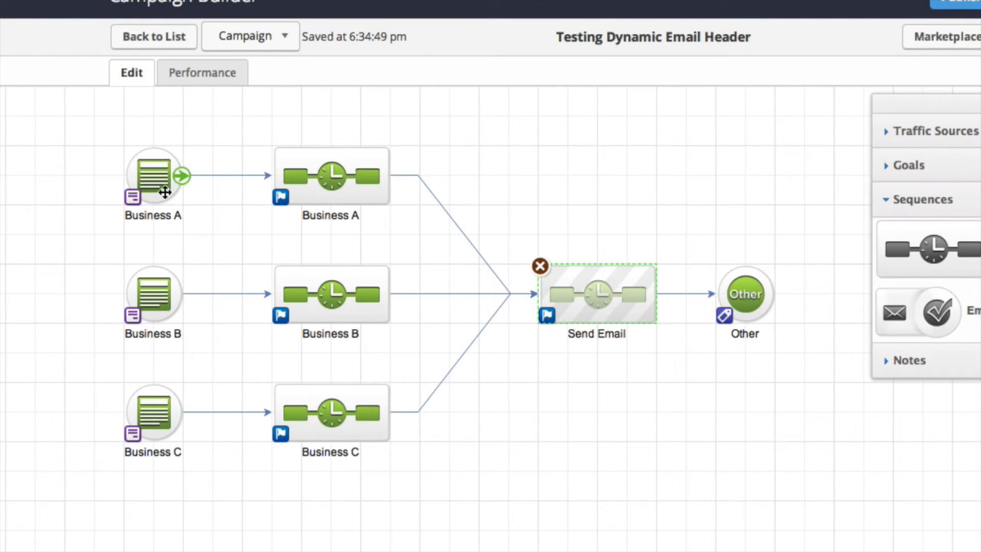
mouse_move(150, 175)
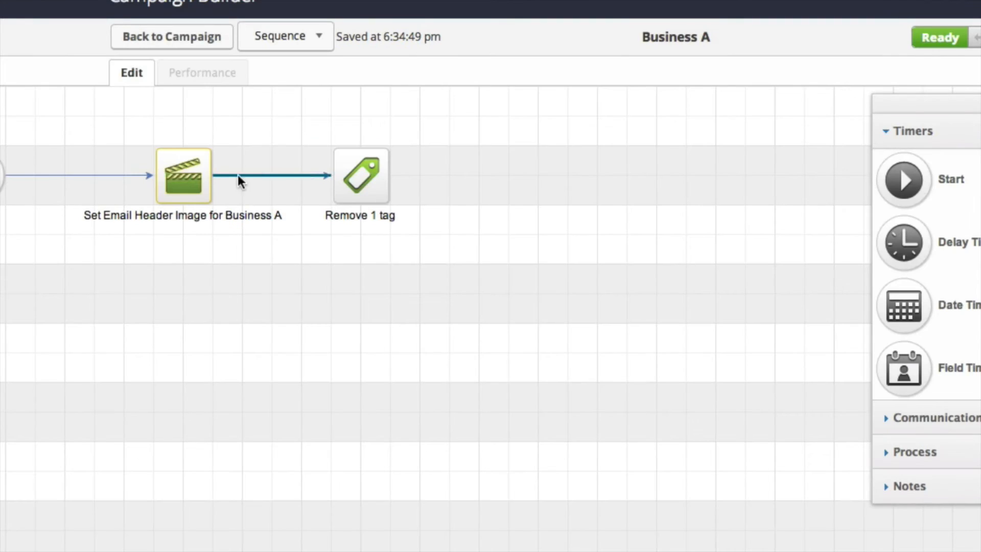
Step: View the Business A header action set, then the Business B sequence, returning to the campaign each time
double_click(183, 176)
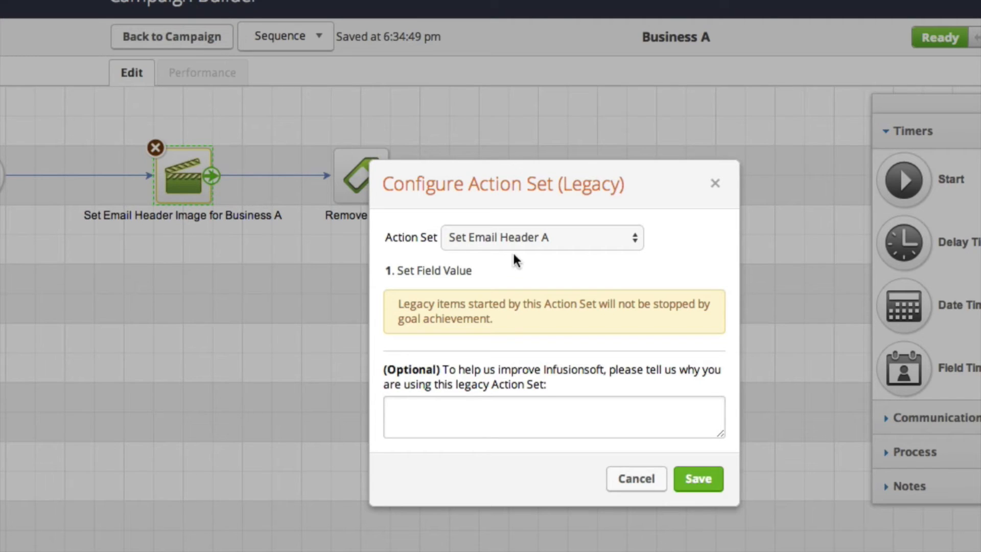
mouse_move(553, 256)
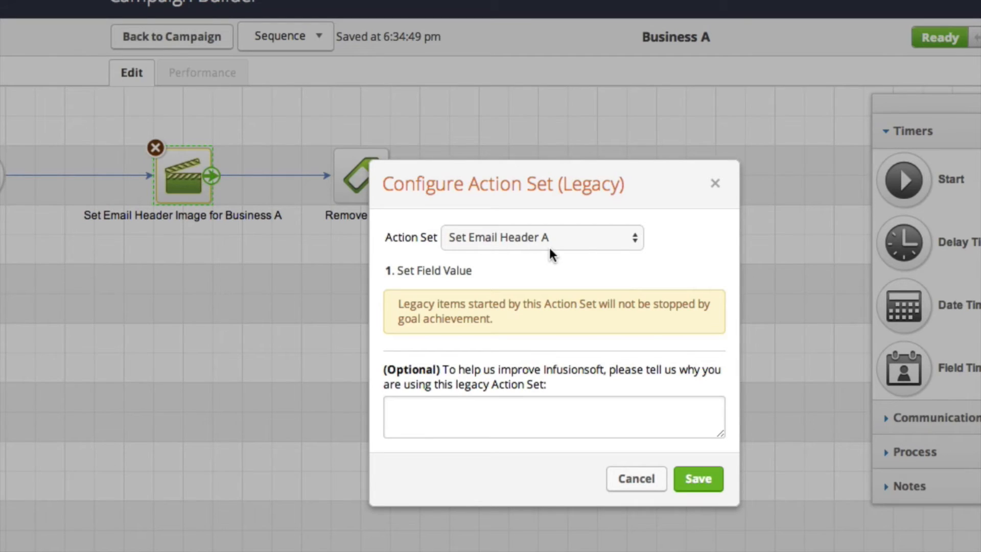
mouse_move(484, 246)
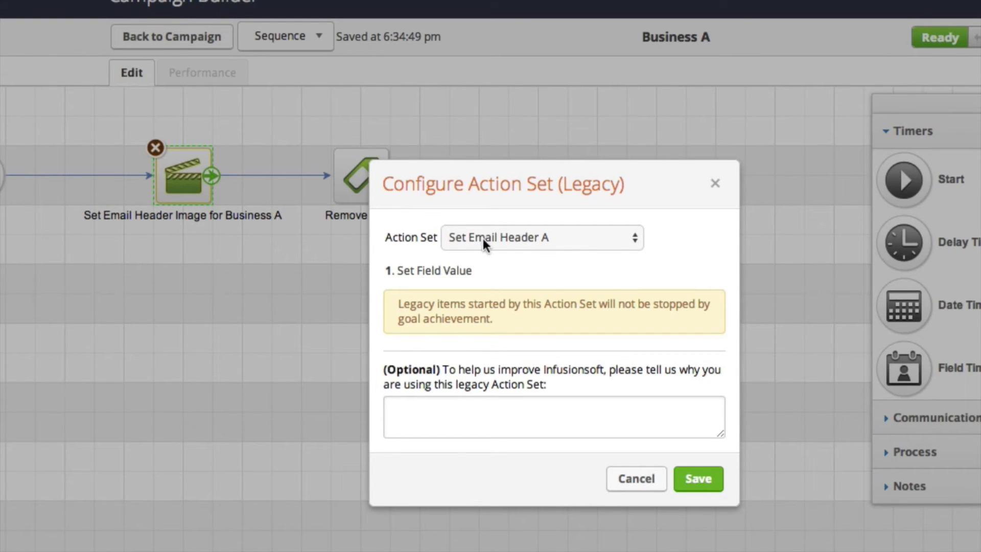
mouse_move(551, 252)
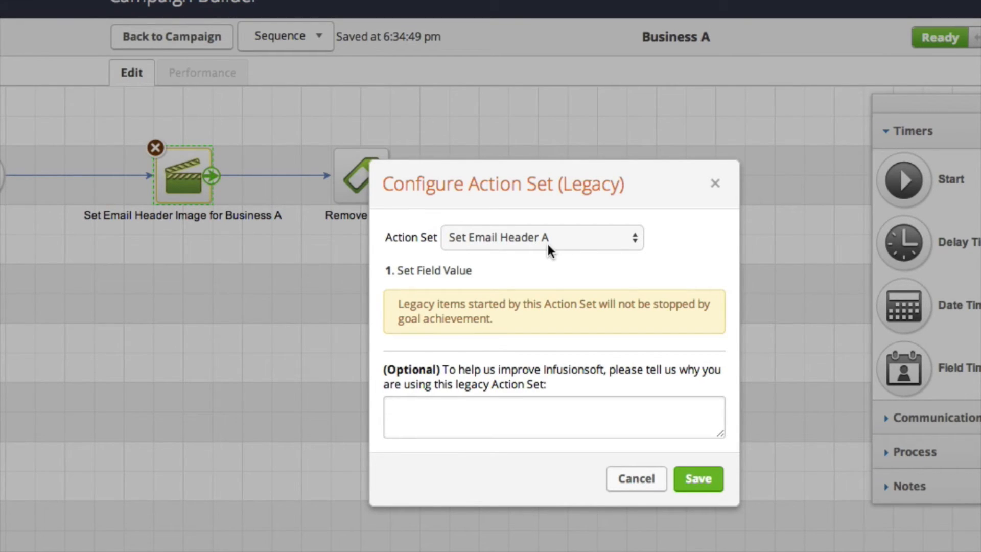
mouse_move(527, 350)
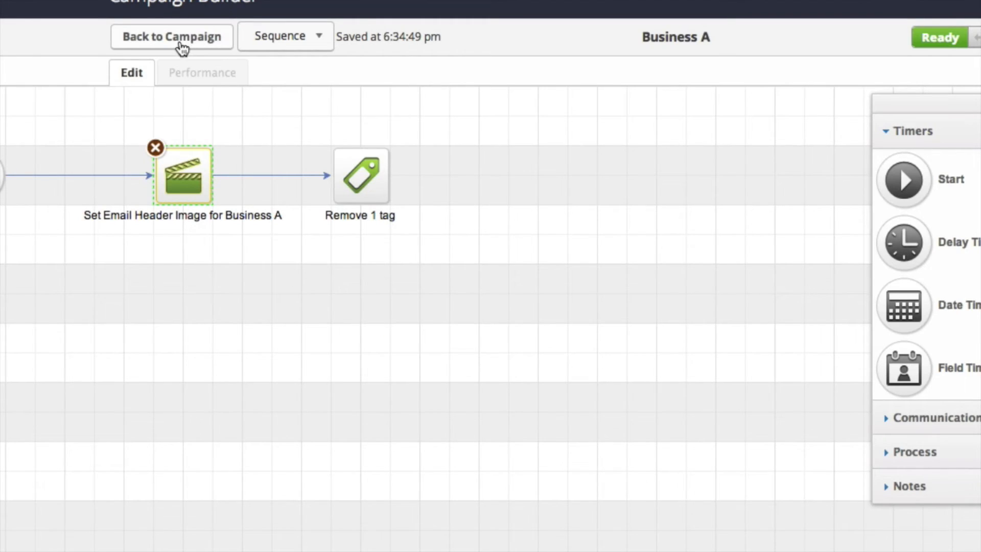
click(172, 37)
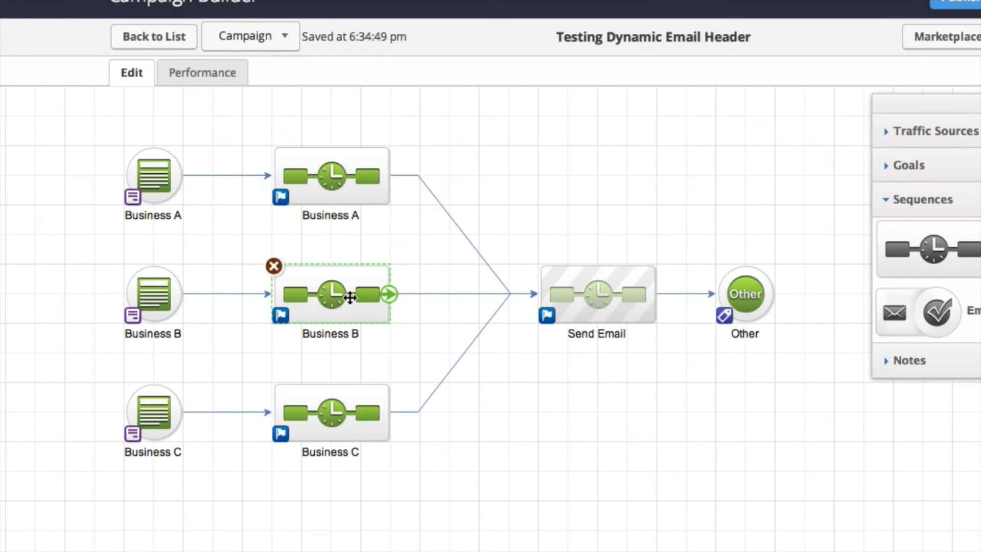
double_click(331, 294)
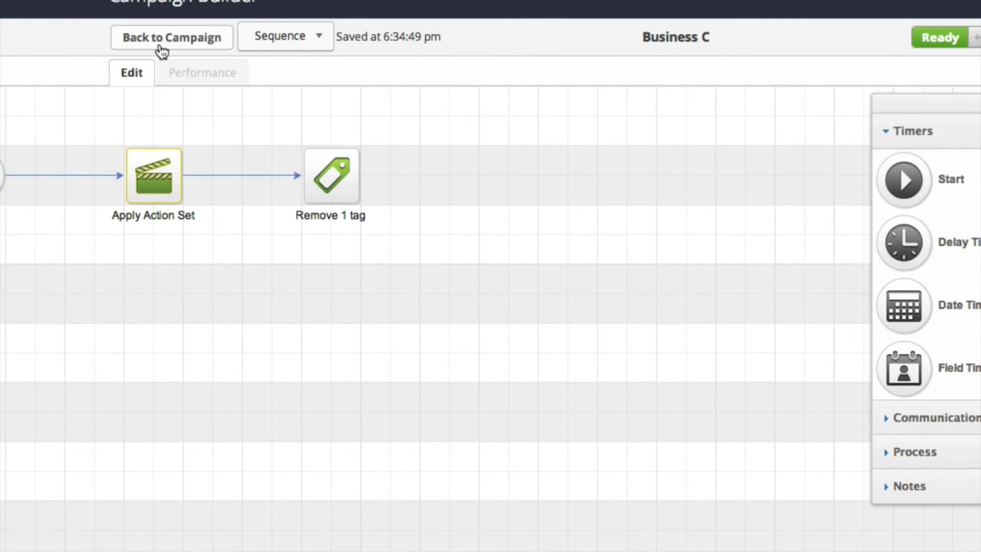
click(171, 36)
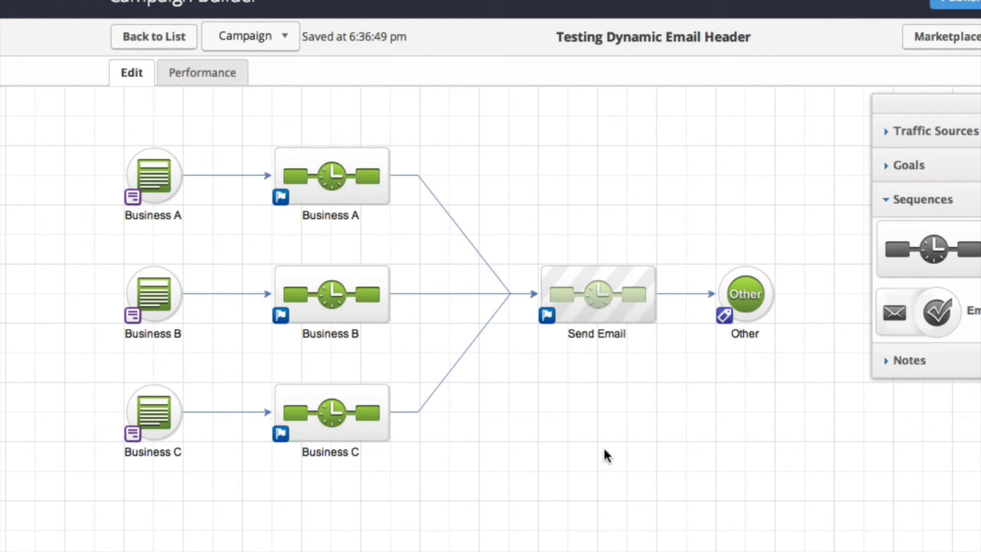
Step: Edit the Dynamic Header Email in the Send Email sequence and select its broken header image block
double_click(595, 294)
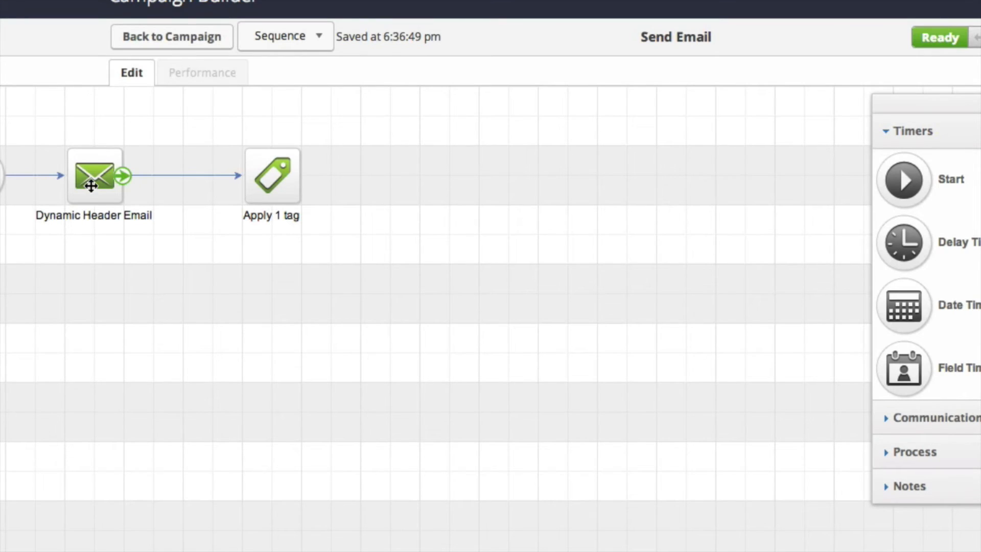
double_click(94, 175)
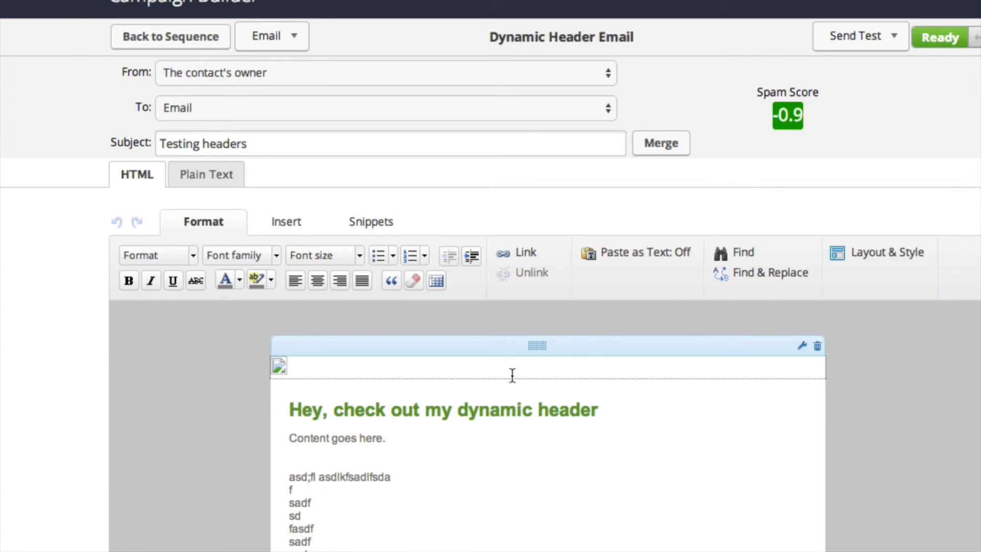
click(370, 222)
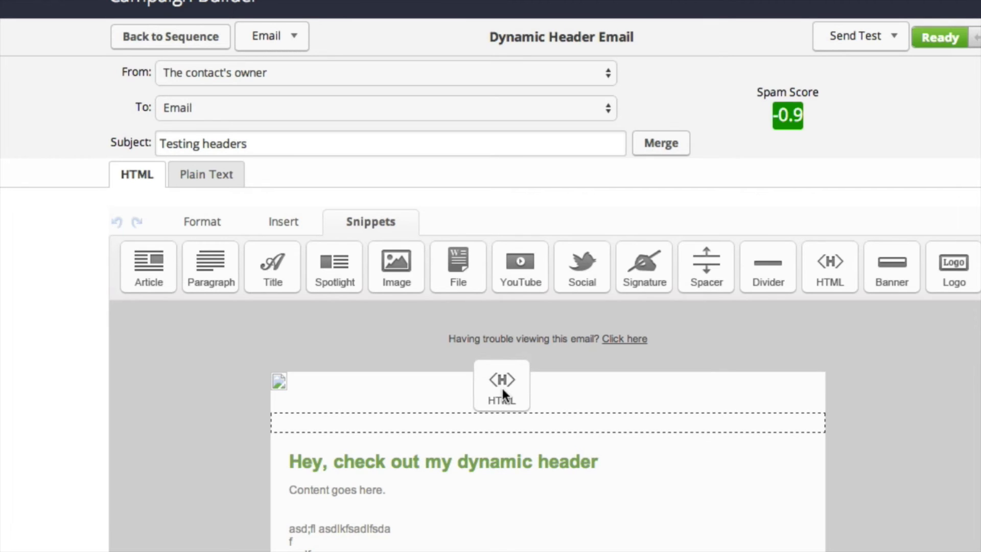
Step: Drop an HTML snippet at the top of the email and discard its empty settings
click(501, 386)
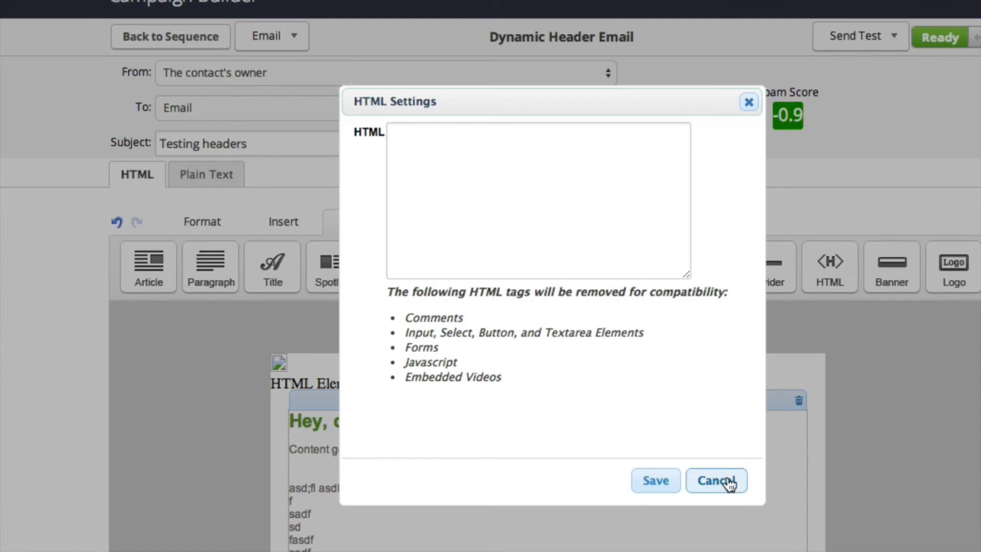
click(716, 480)
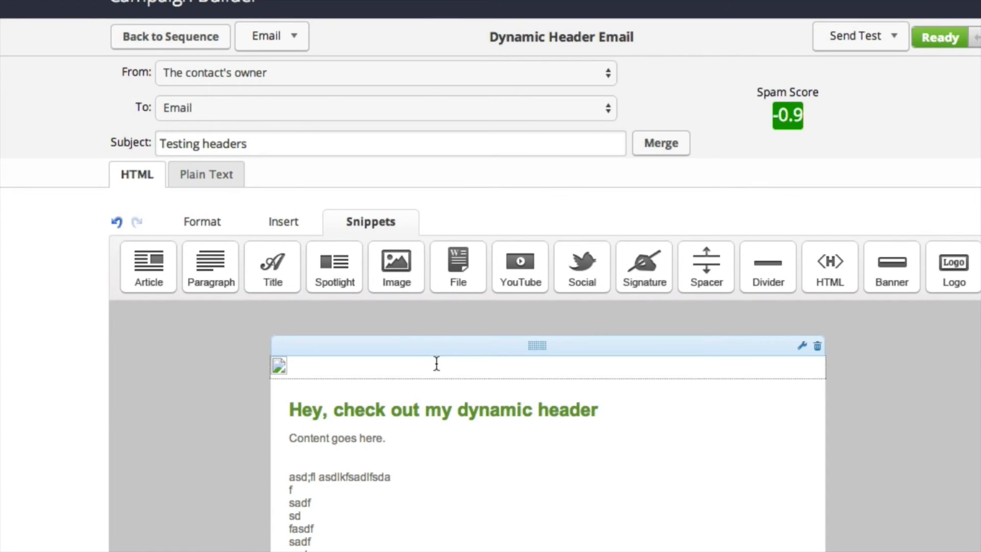
Step: Review the header block's img src using ~Contact._EmailHeaderImageURL~, cancel, and return to the sequence
click(801, 346)
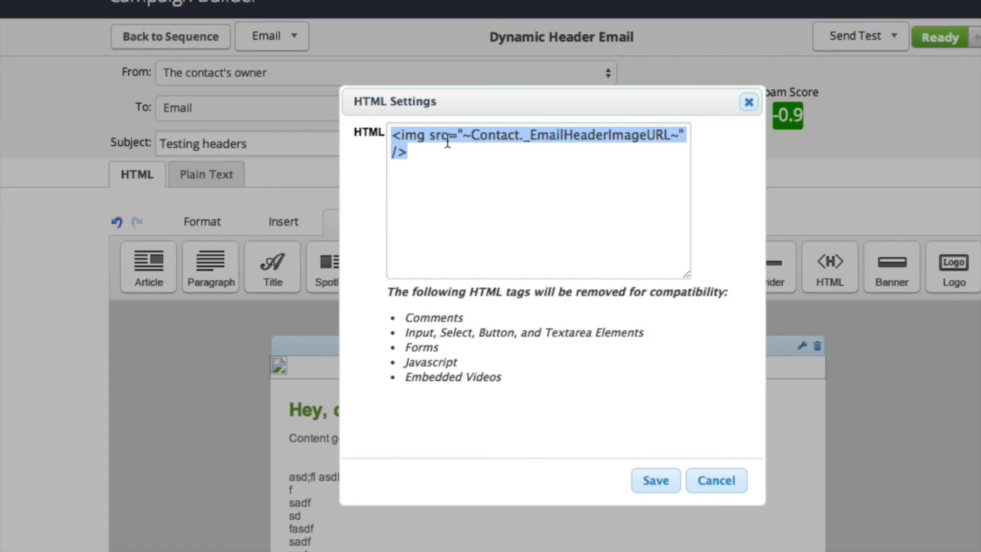
drag(463, 135, 669, 135)
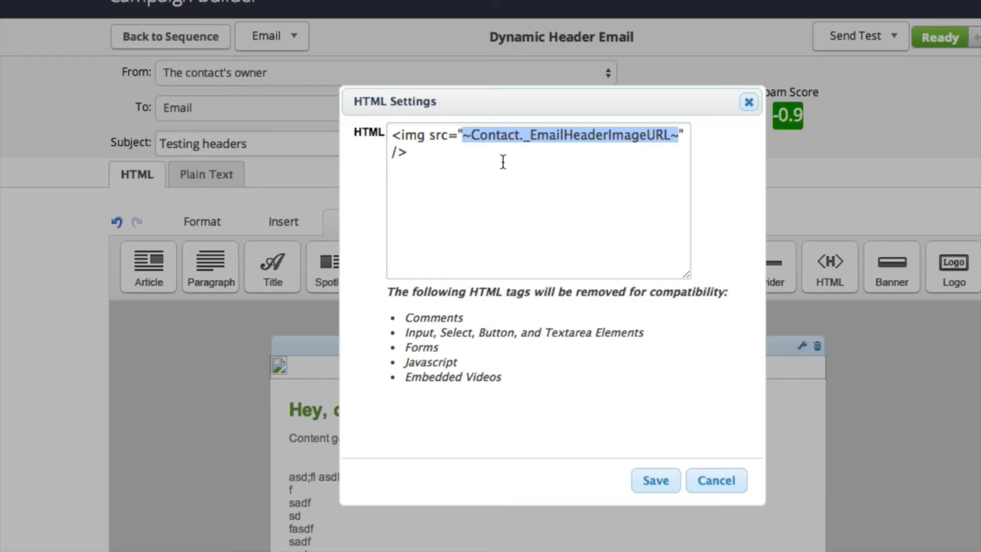
double_click(545, 136)
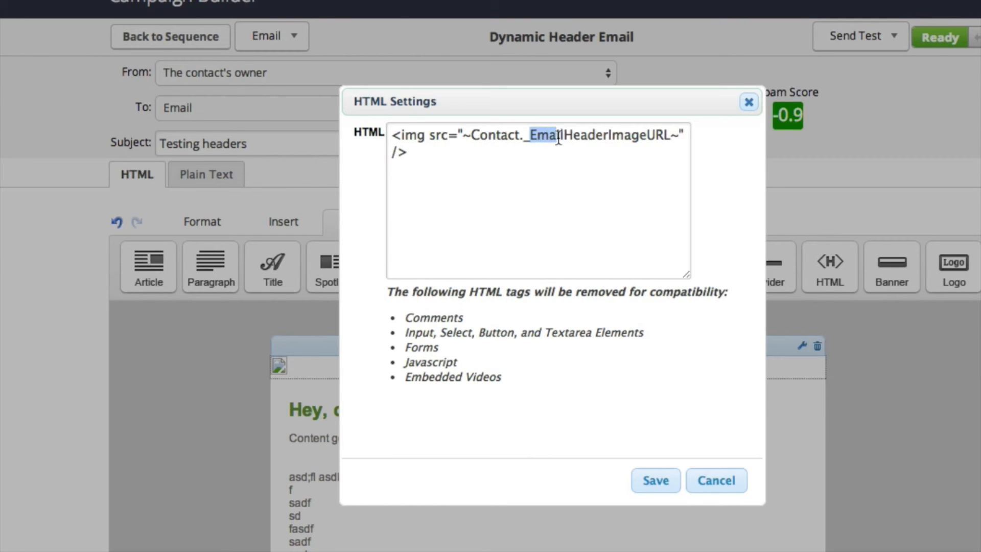
drag(545, 136, 675, 135)
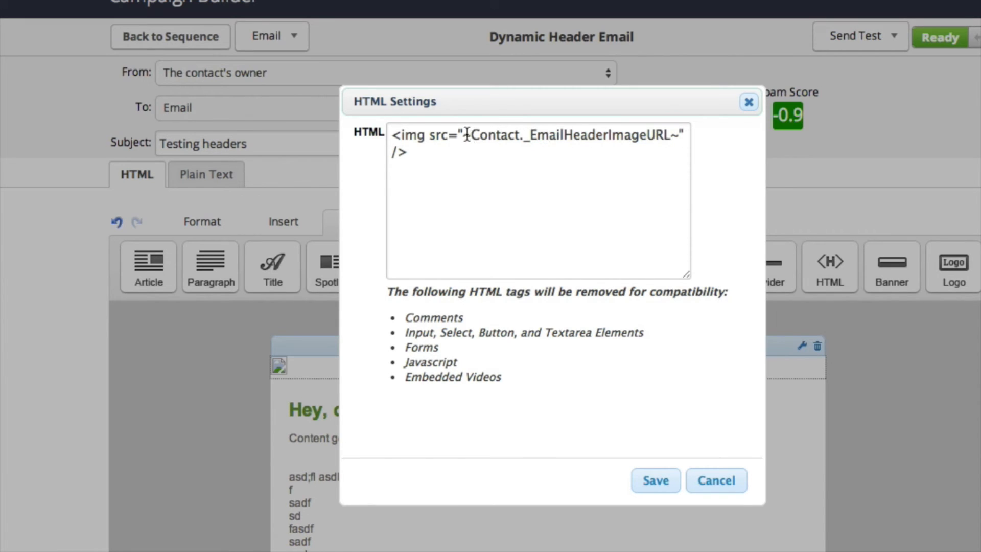
drag(466, 135, 678, 135)
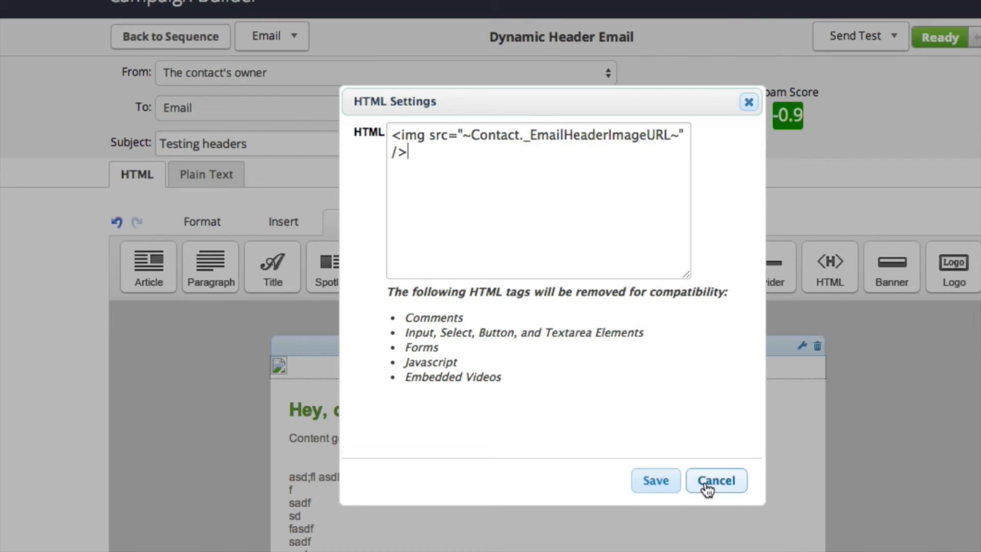
click(716, 480)
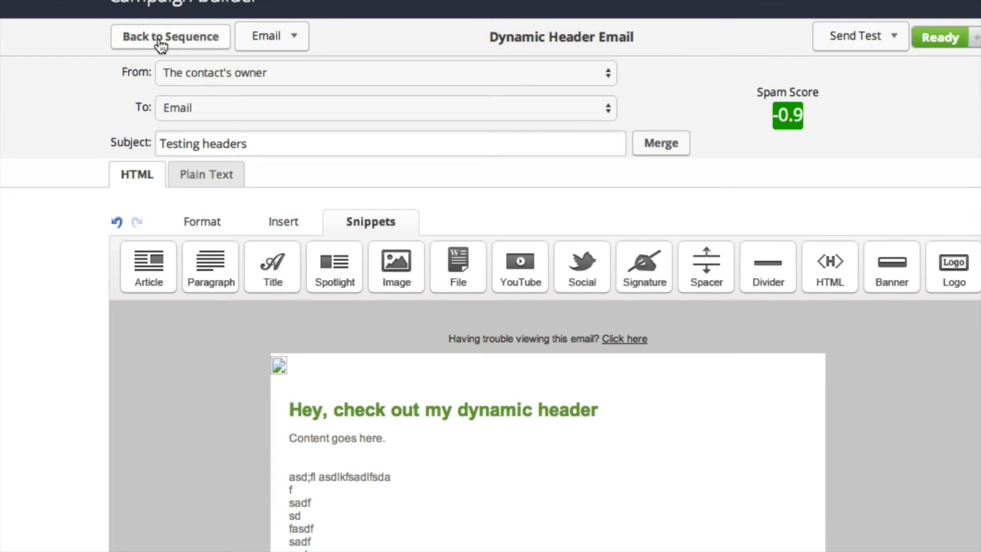
click(171, 37)
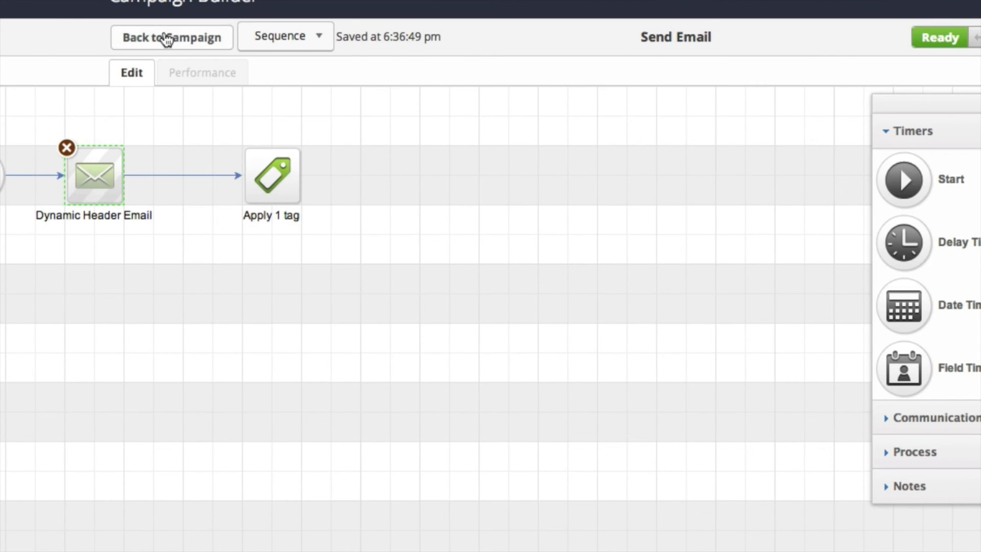
Step: Submit a test of the Business A web form as a team member and return to the campaign
click(171, 37)
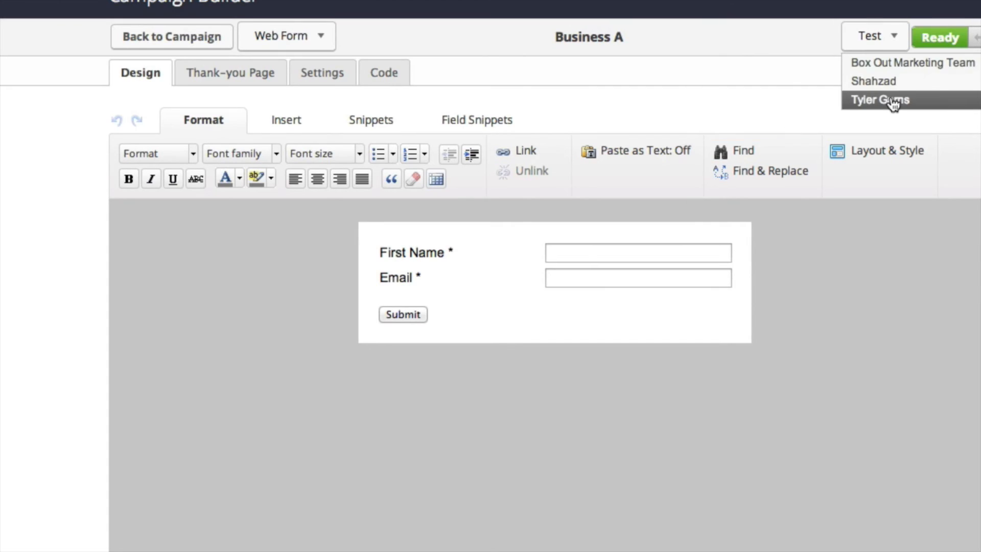
click(879, 99)
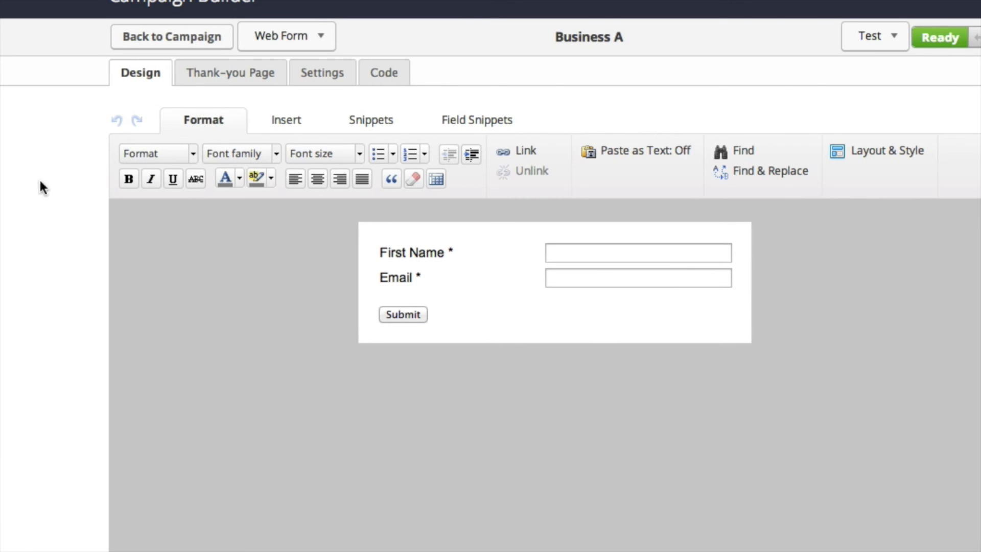
click(172, 37)
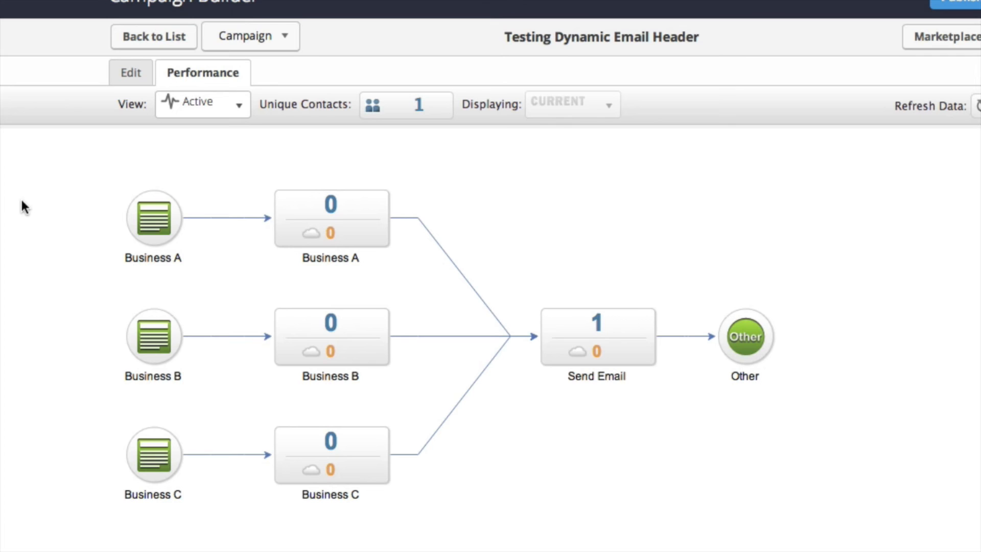
mouse_move(300, 263)
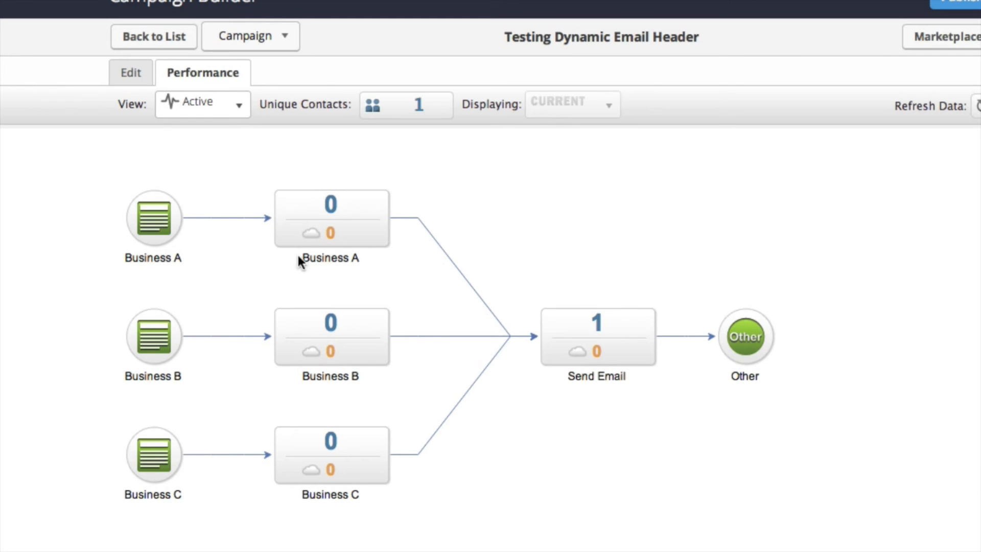
mouse_move(331, 228)
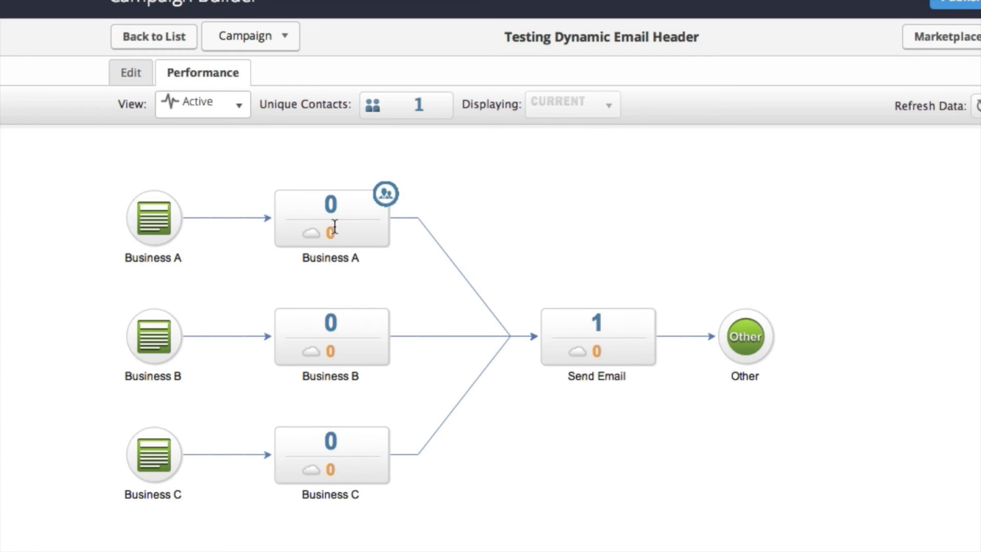
mouse_move(343, 221)
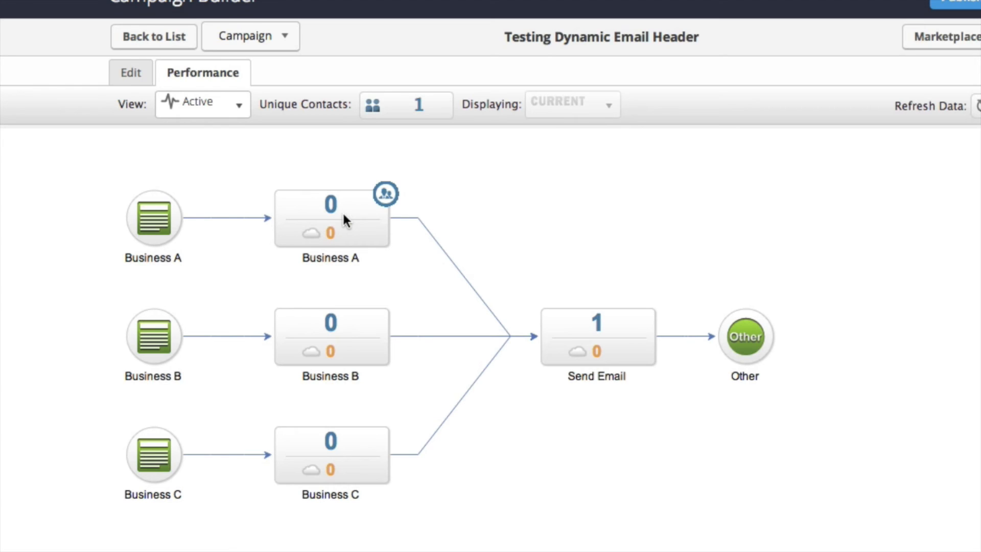
mouse_move(604, 338)
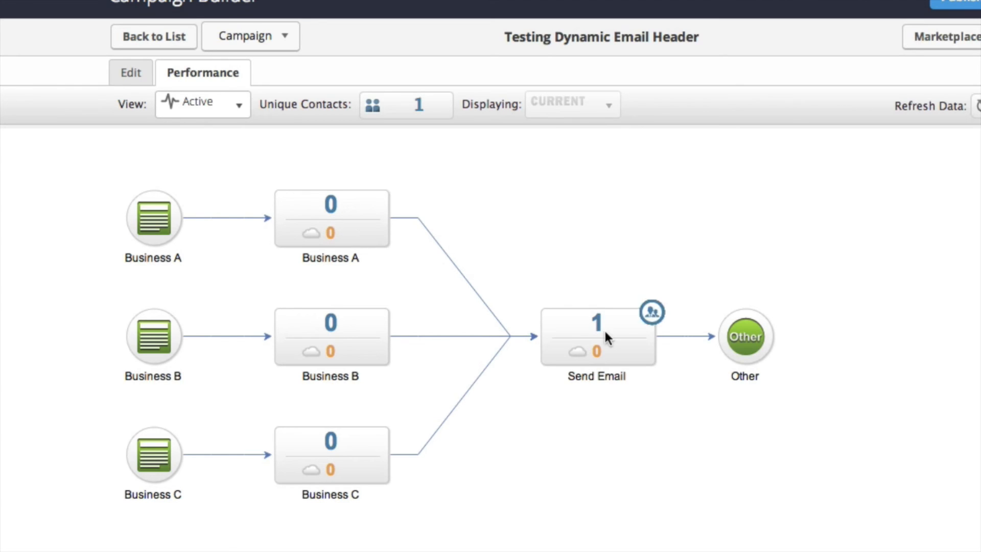
mouse_move(625, 345)
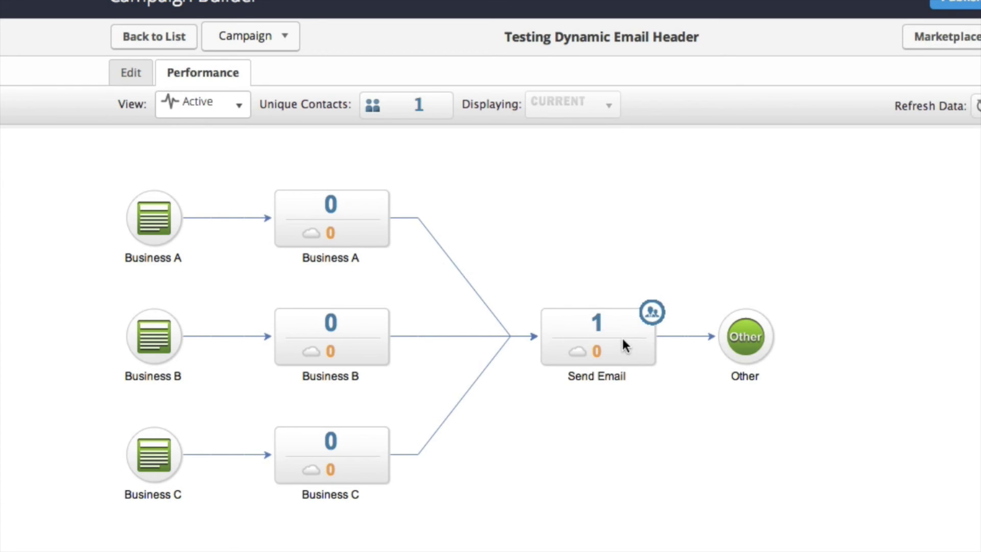
mouse_move(176, 175)
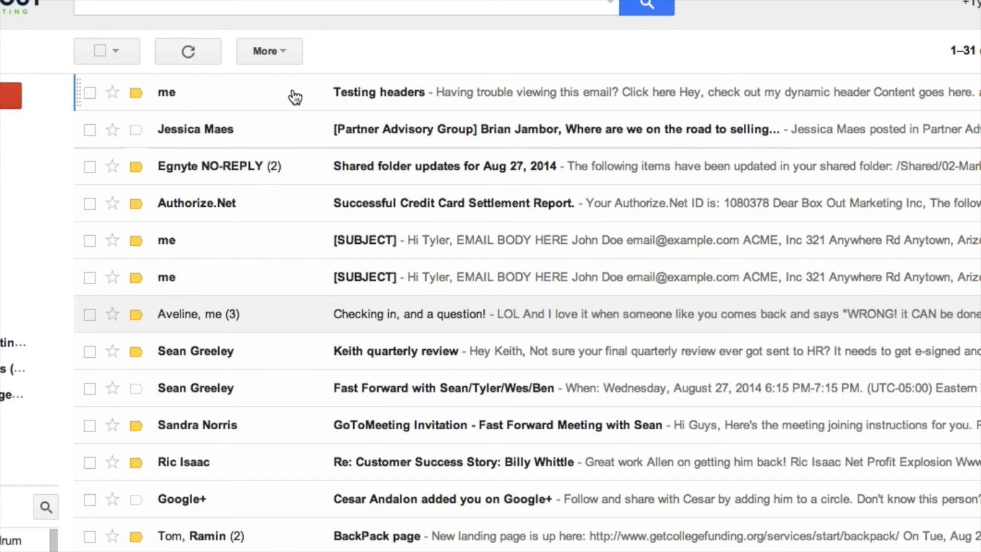
Step: View the Testing headers email with images shown (blue Business A header), then delete it
click(378, 92)
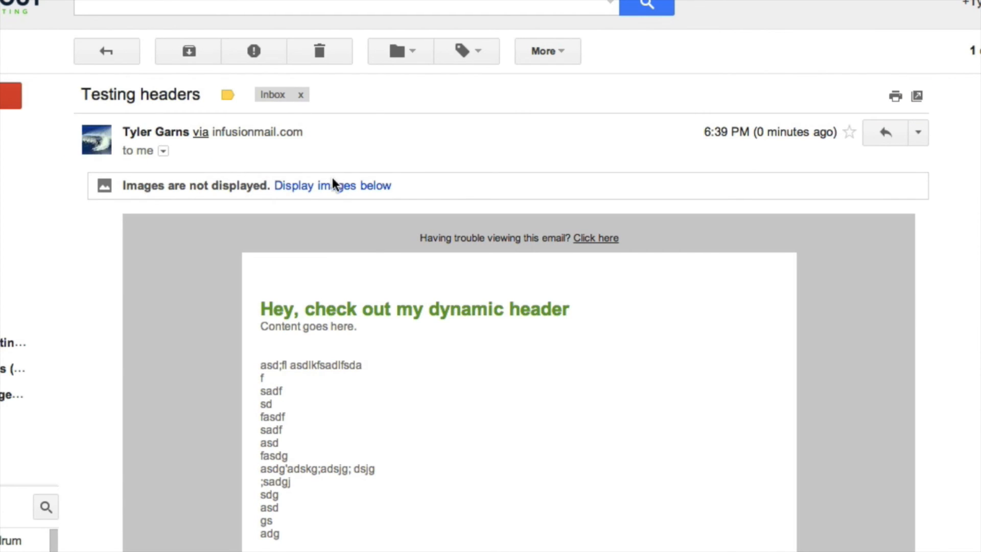
click(332, 185)
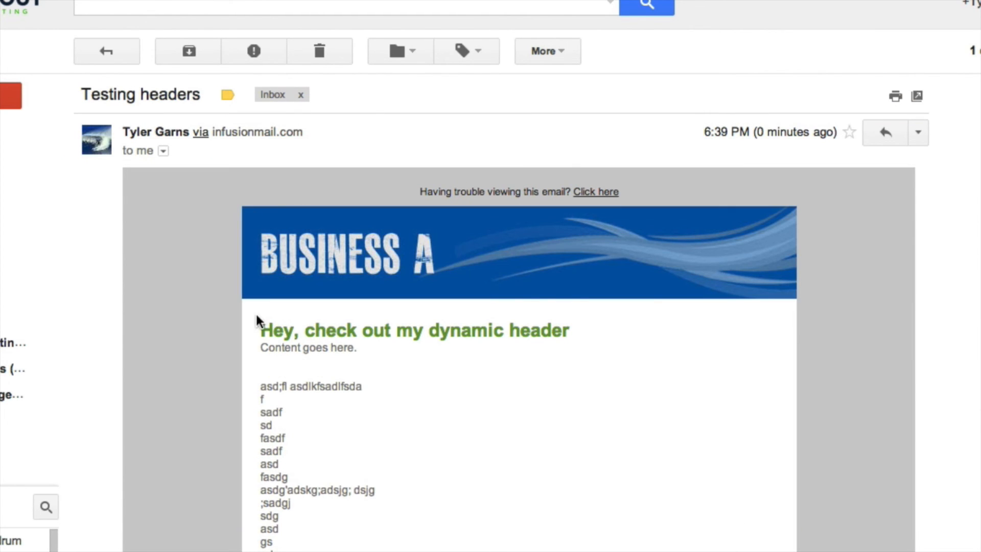
mouse_move(407, 283)
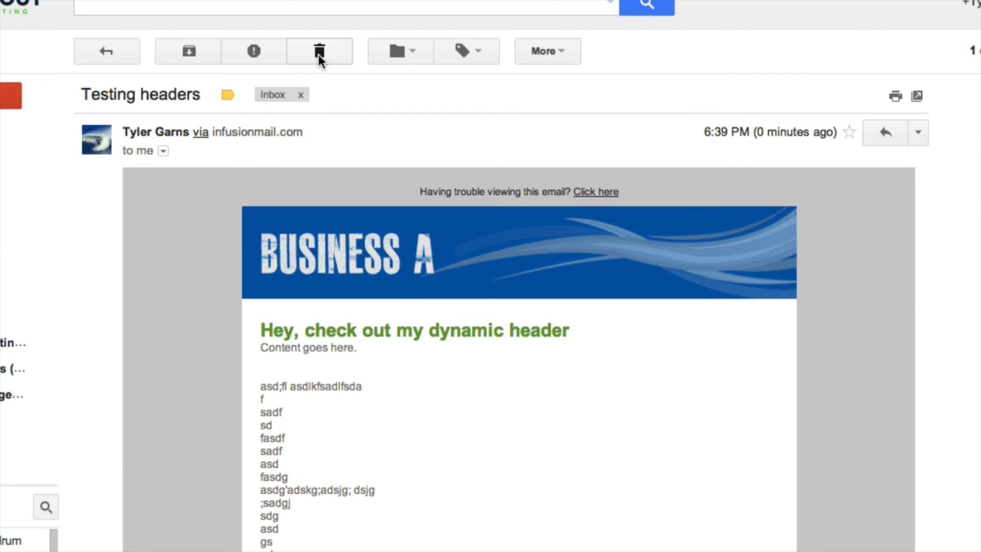
click(319, 51)
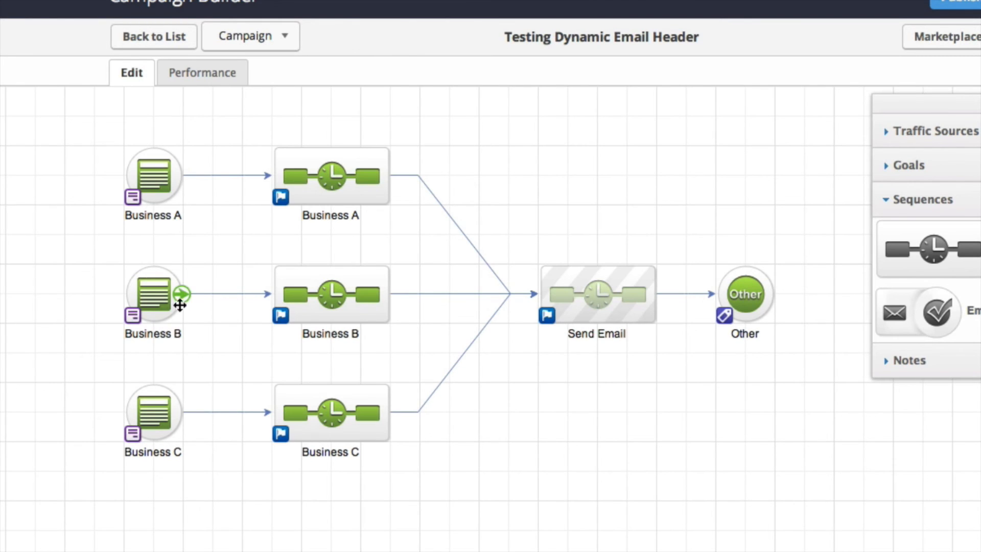
Step: Start a test submission of the Business B web form, choosing the user to run as
click(152, 295)
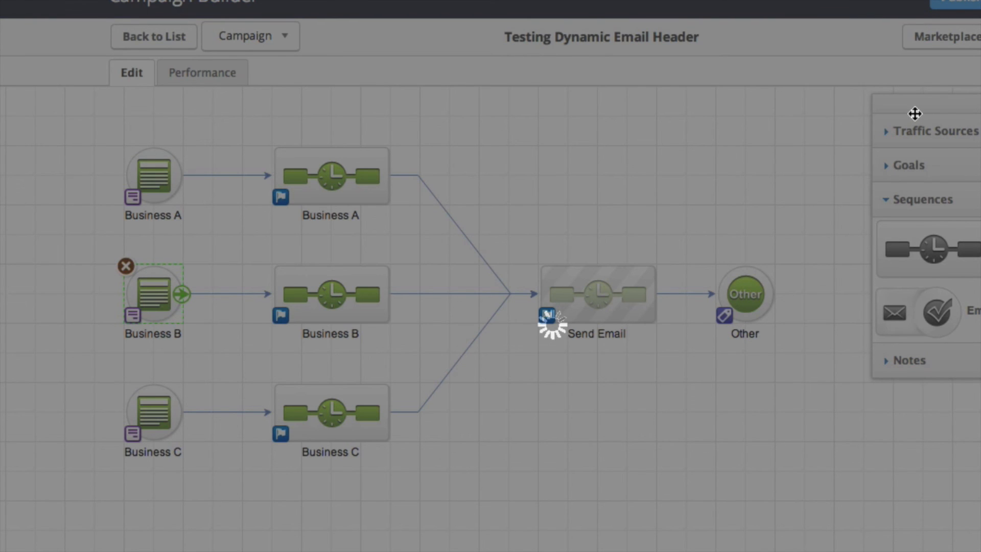
double_click(153, 294)
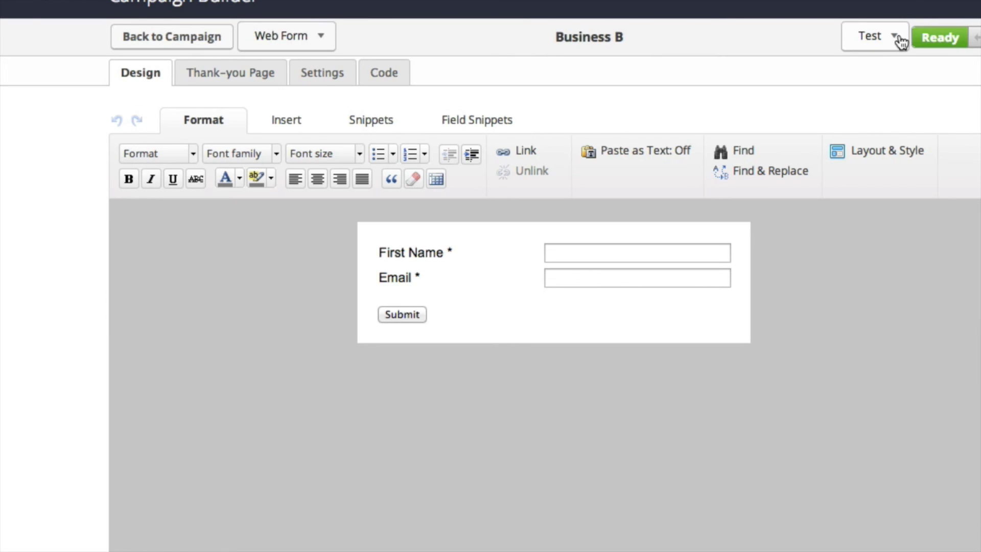
click(869, 35)
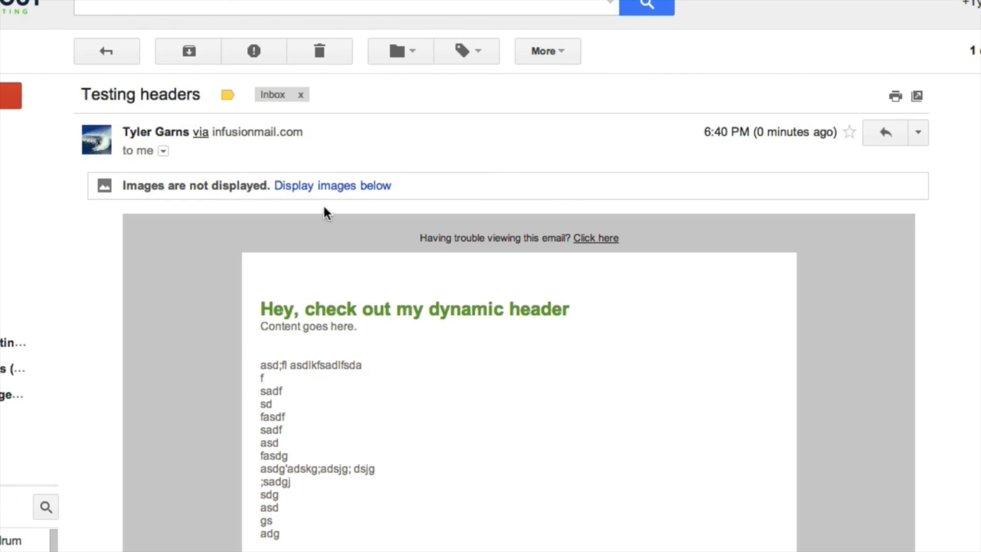
Step: Display the images in the new Testing headers email to show the red Business B header
click(332, 185)
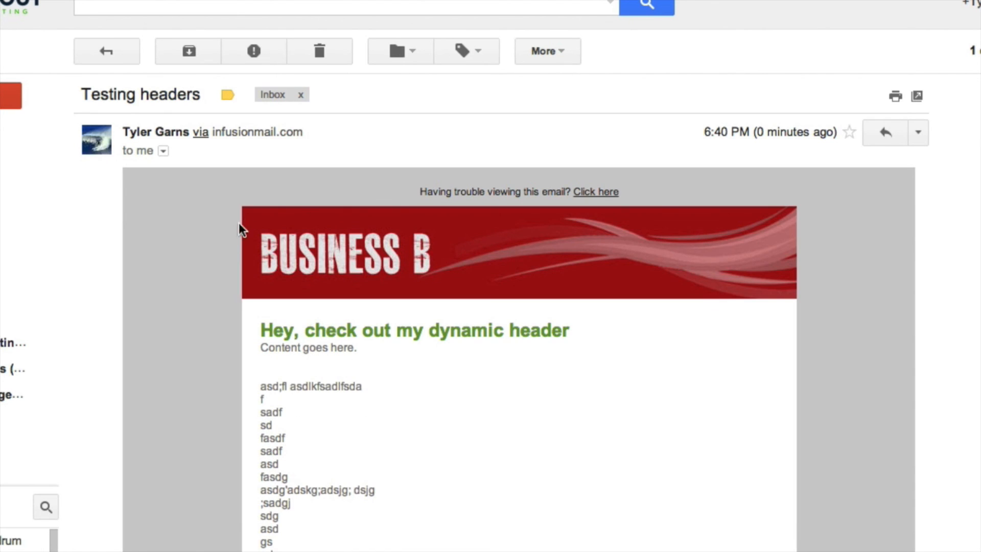
mouse_move(375, 246)
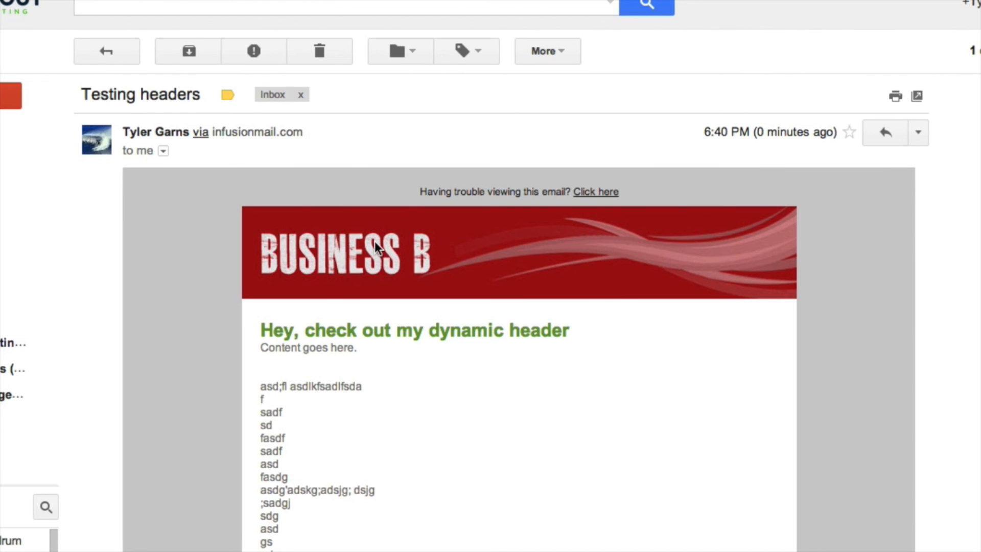
mouse_move(552, 295)
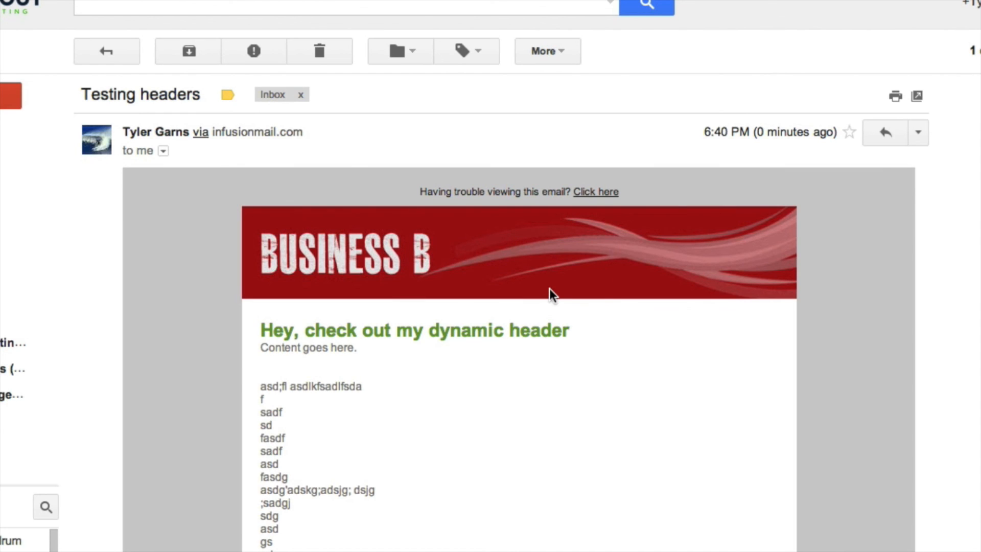